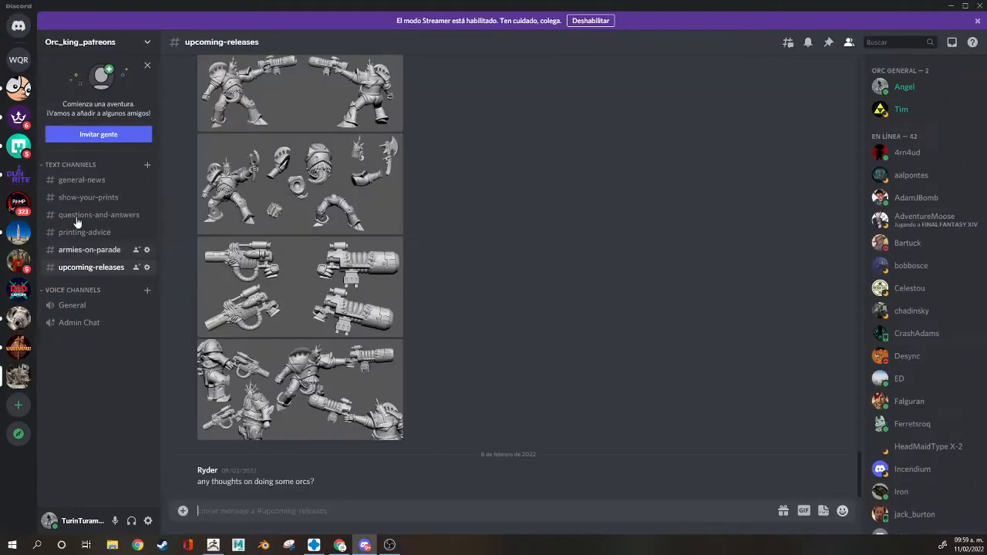
Post the 'live on Twitch' announcement in the general-news channel
left_click(82, 179)
type("wera")
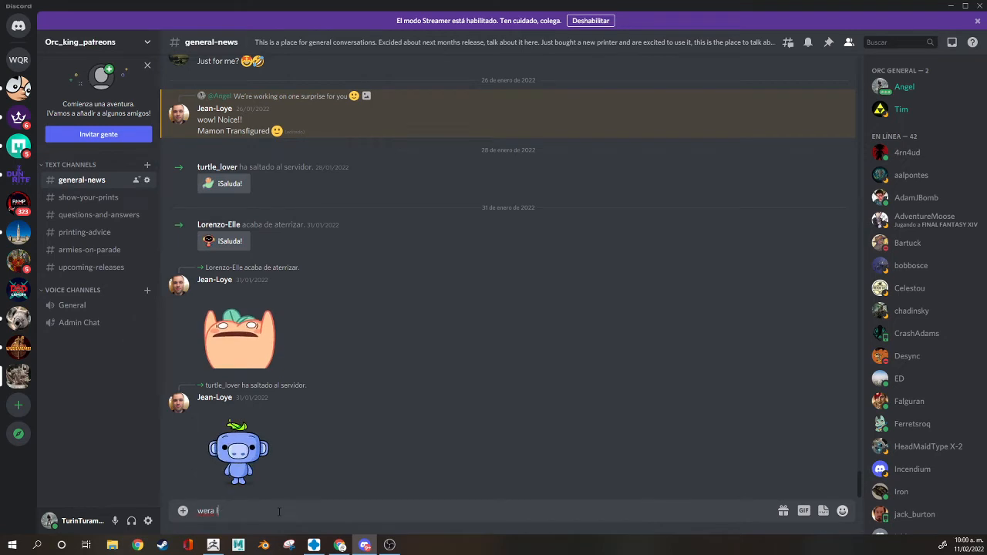
type("live on twitc")
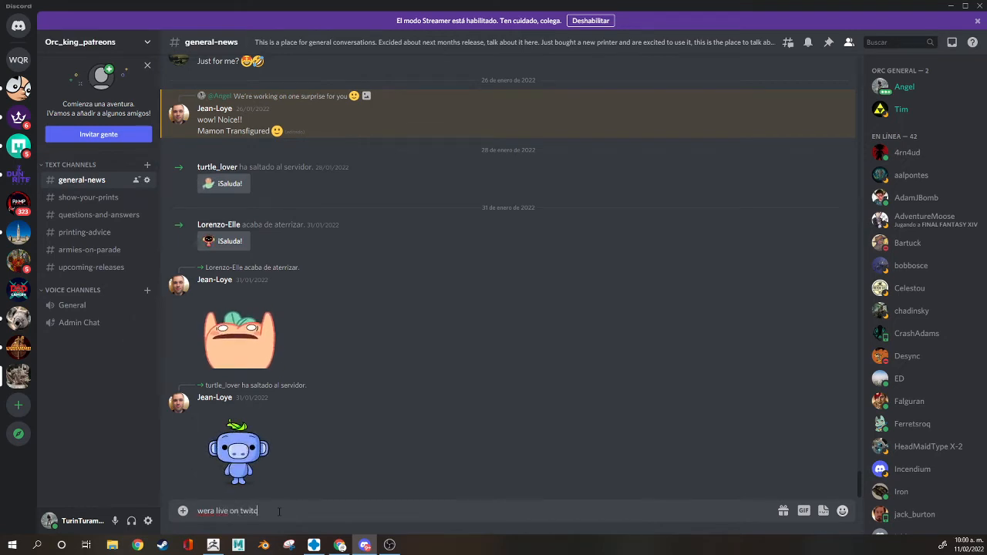
key("Return")
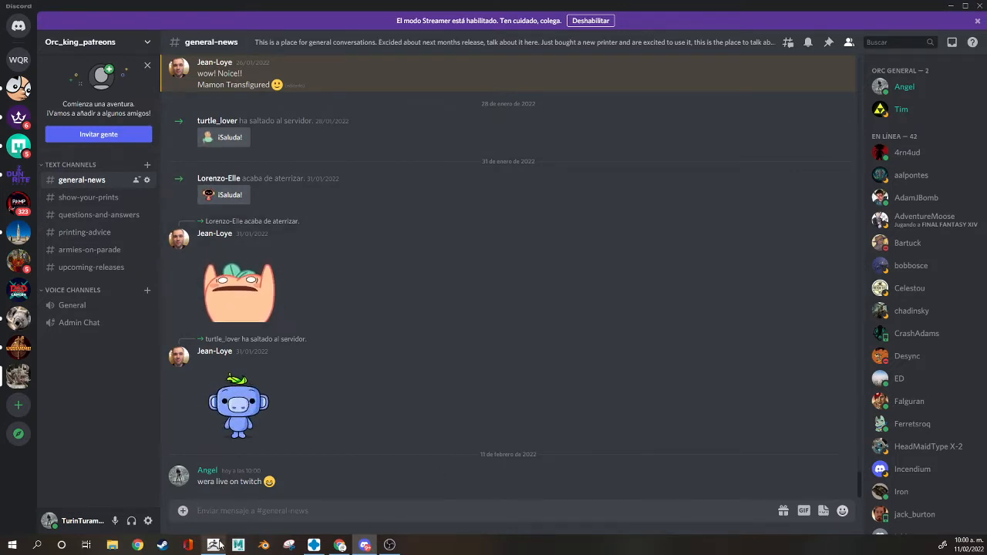
Open asana.com in Chrome and log in with the saved email and password to reach the home dashboard
left_click(136, 546)
type("asa")
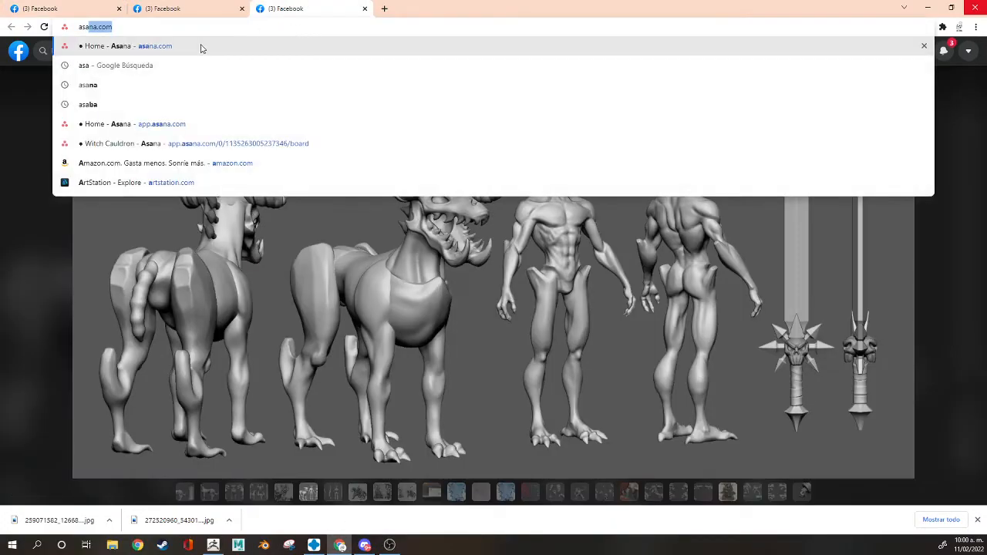
left_click(126, 47)
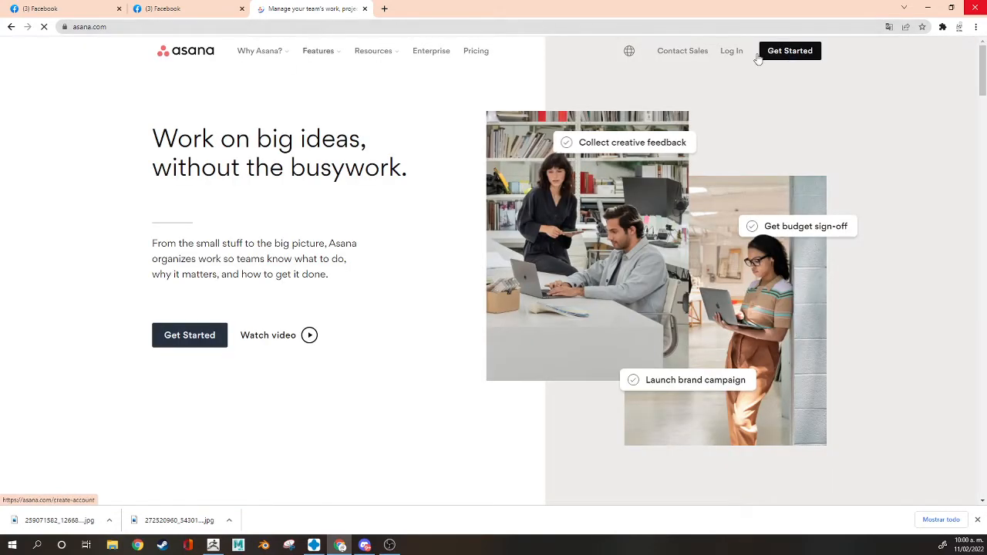
left_click(731, 49)
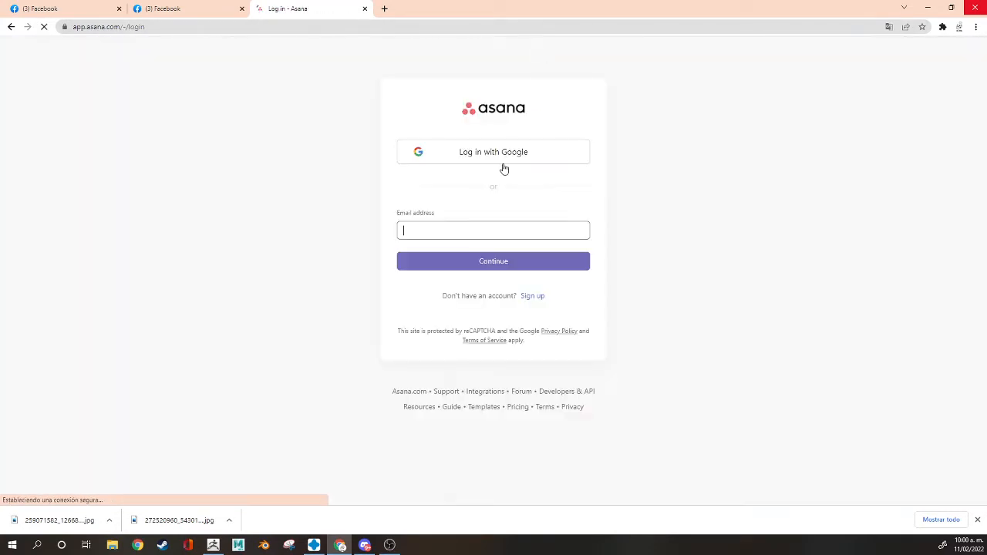
left_click(494, 261)
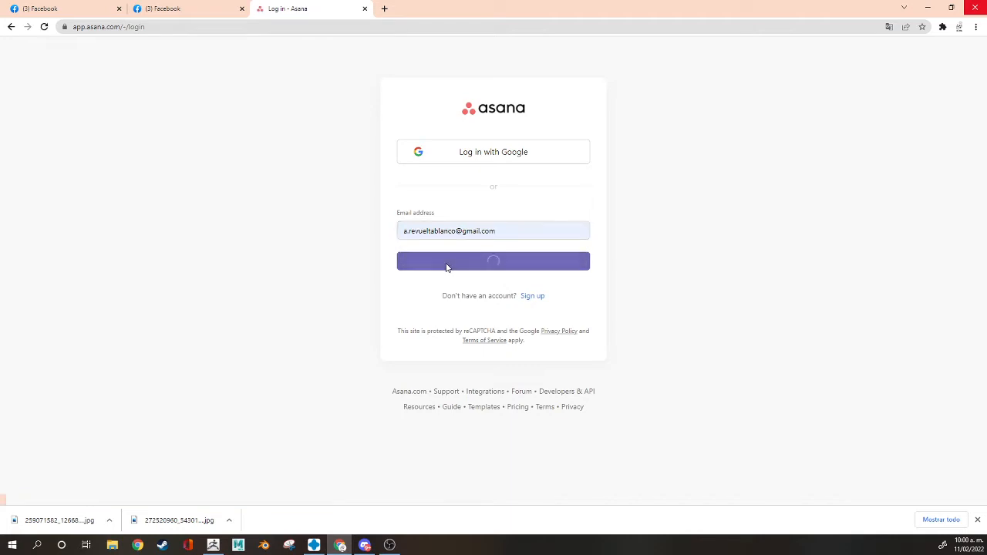
left_click(494, 261)
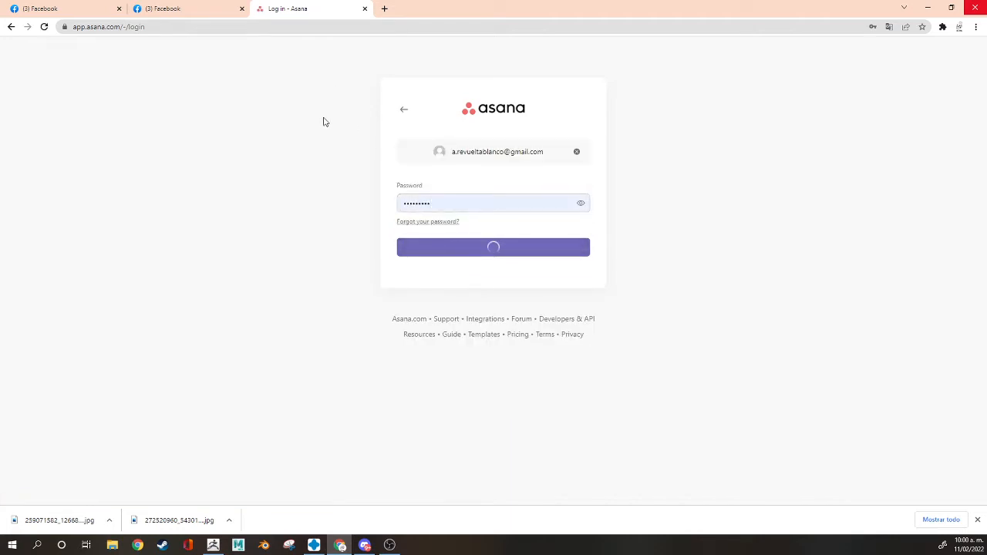
left_click(494, 246)
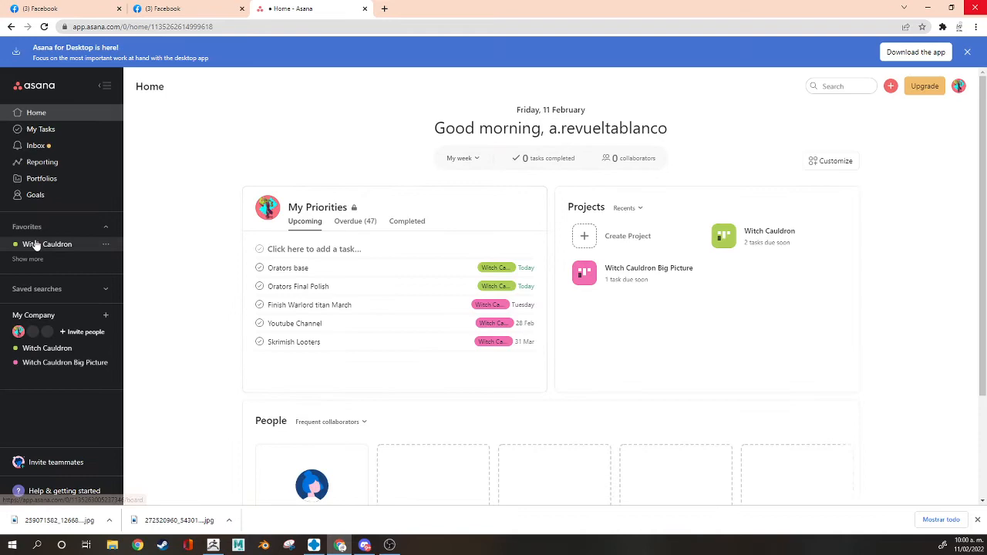
Open the Blocking Penitentes card on the Witch Cauldron board and browse its attachments
left_click(46, 244)
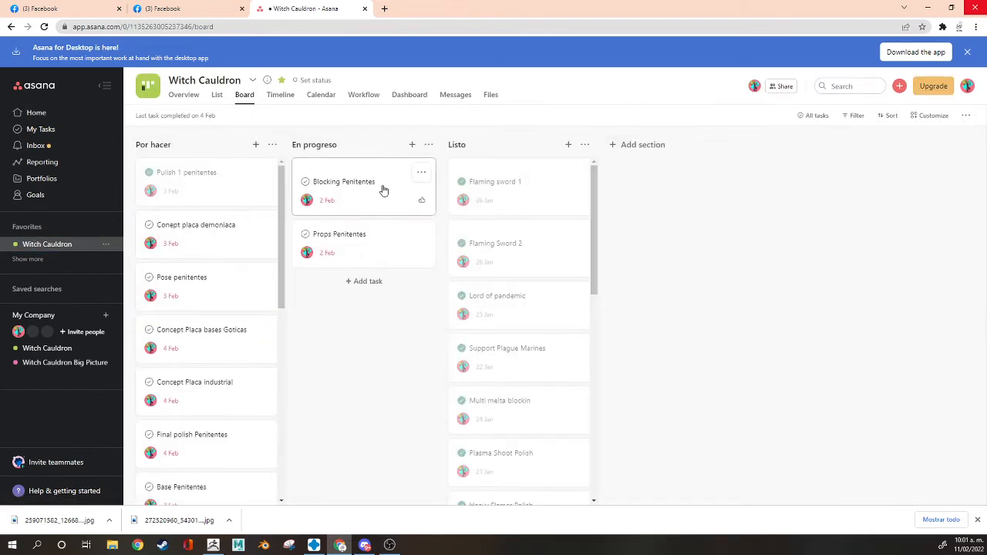
left_click(342, 182)
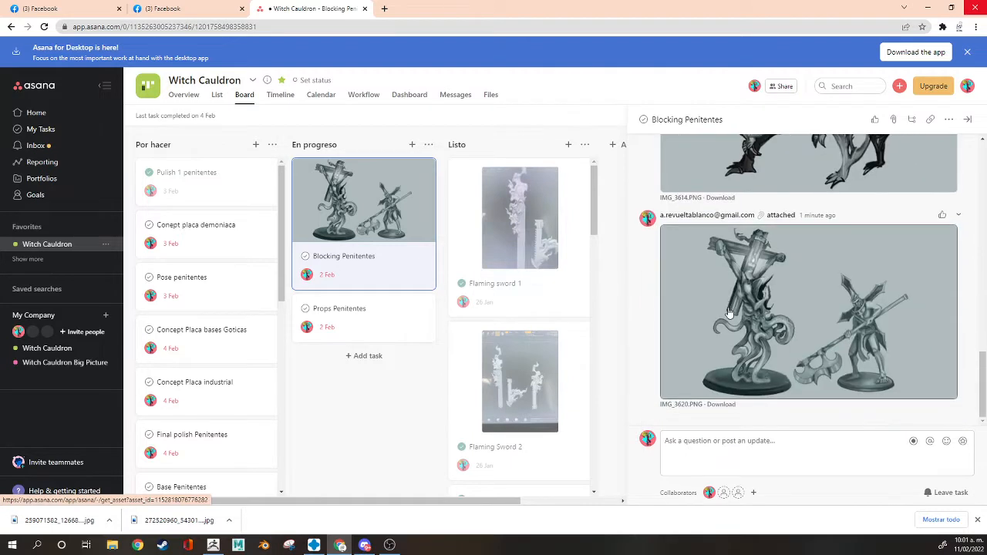
mouse_move(472, 293)
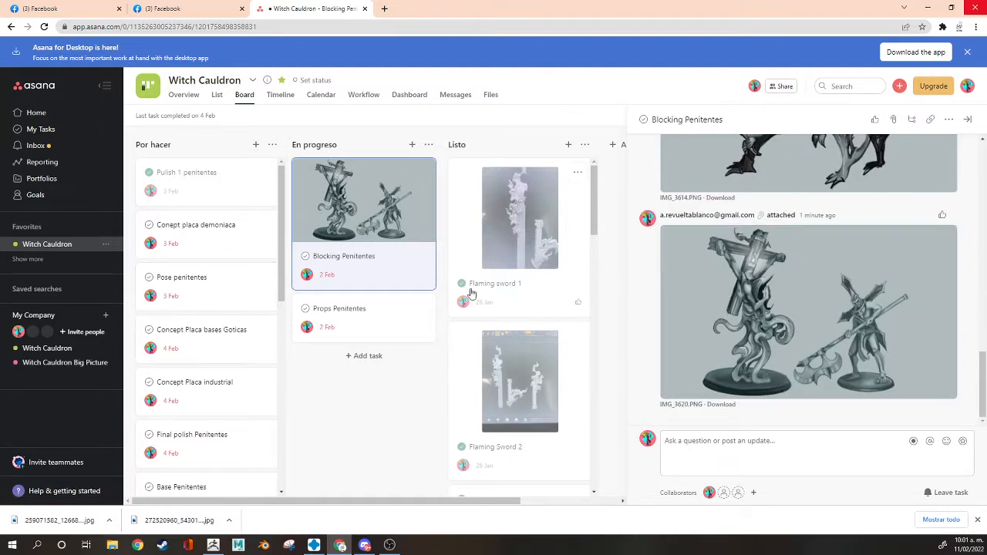
scroll("down", 3)
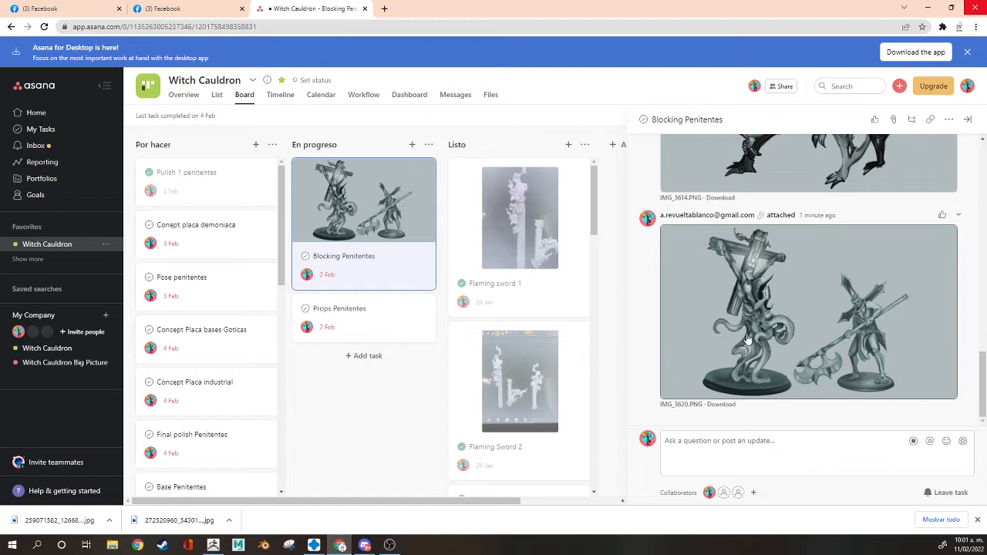
mouse_move(795, 336)
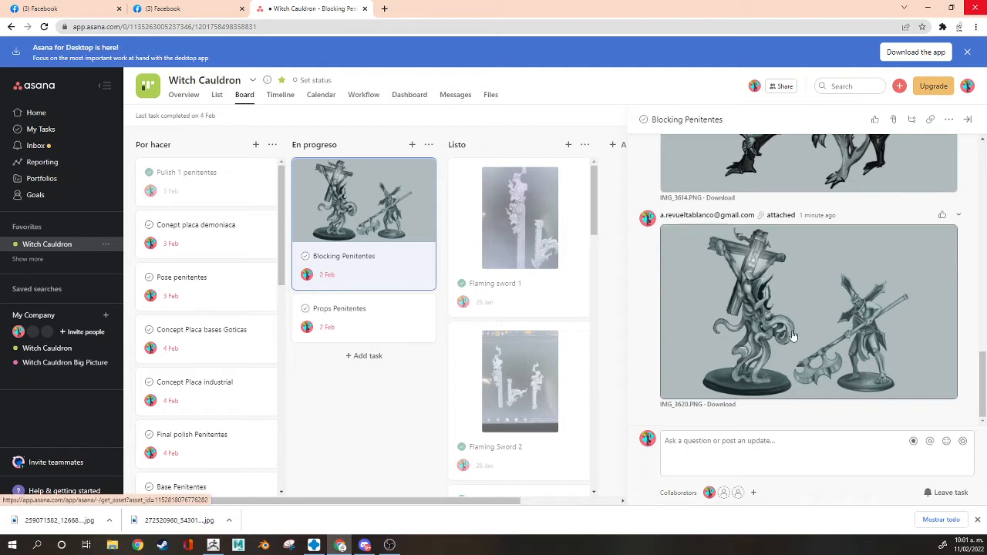
Open the two-figure penitent attachment full size in the image viewer
left_click(808, 311)
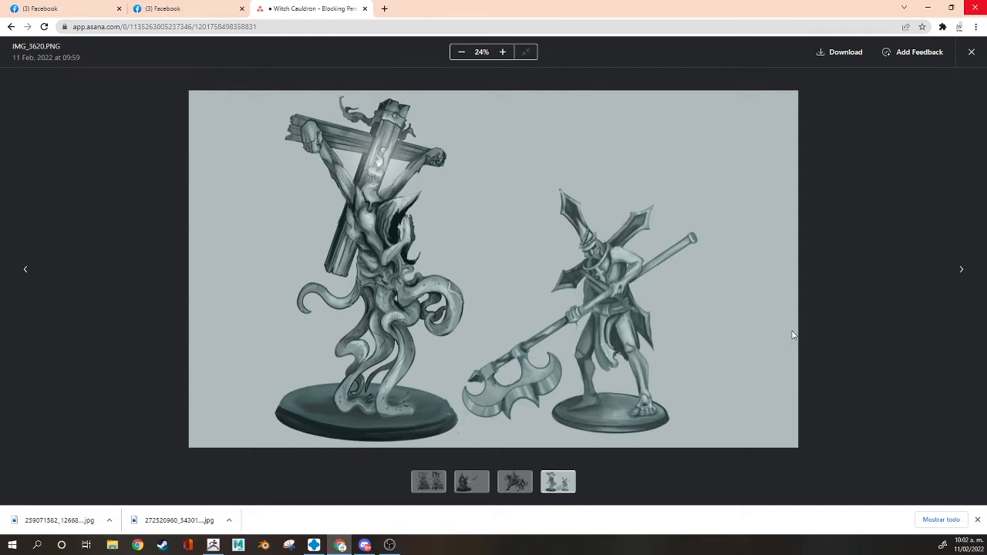
mouse_move(563, 299)
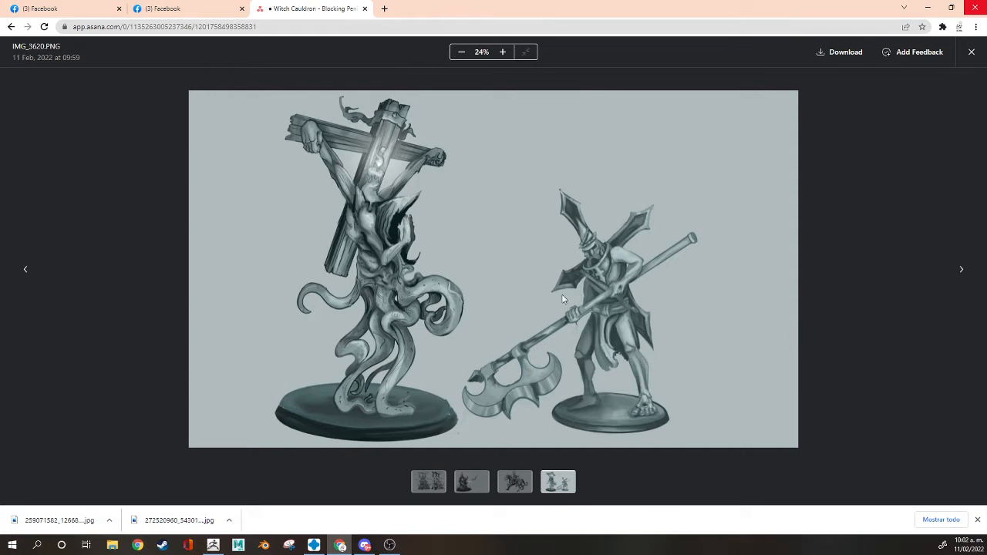
mouse_move(617, 301)
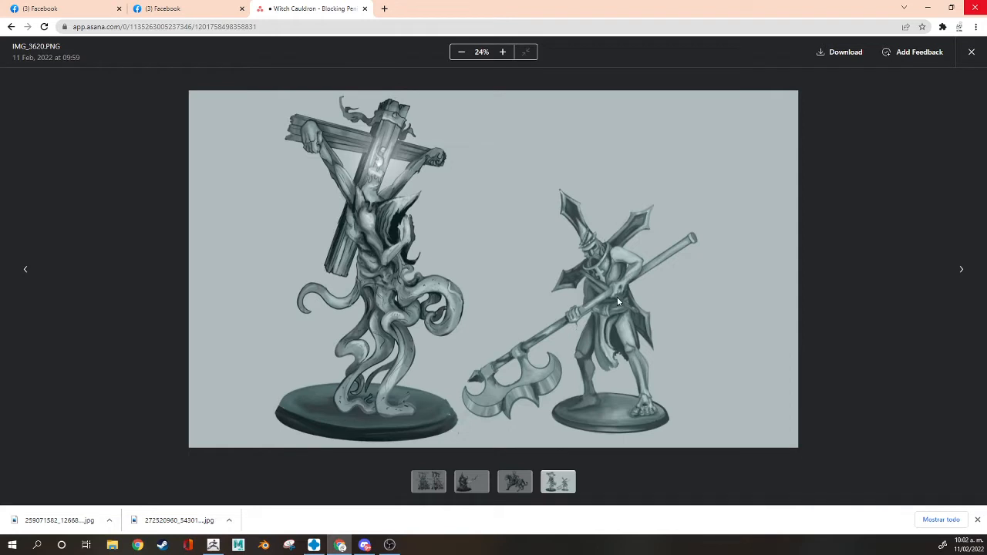
mouse_move(682, 259)
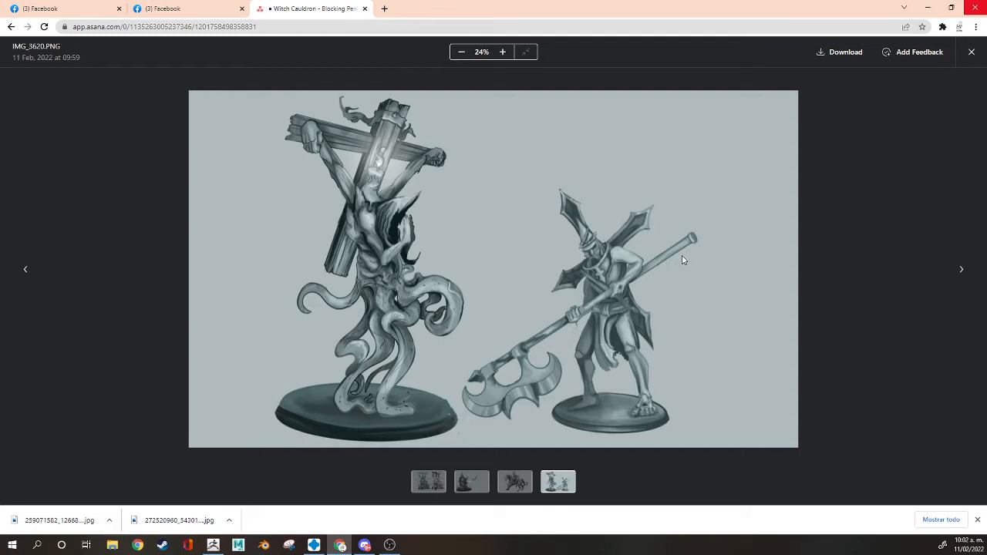
mouse_move(290, 290)
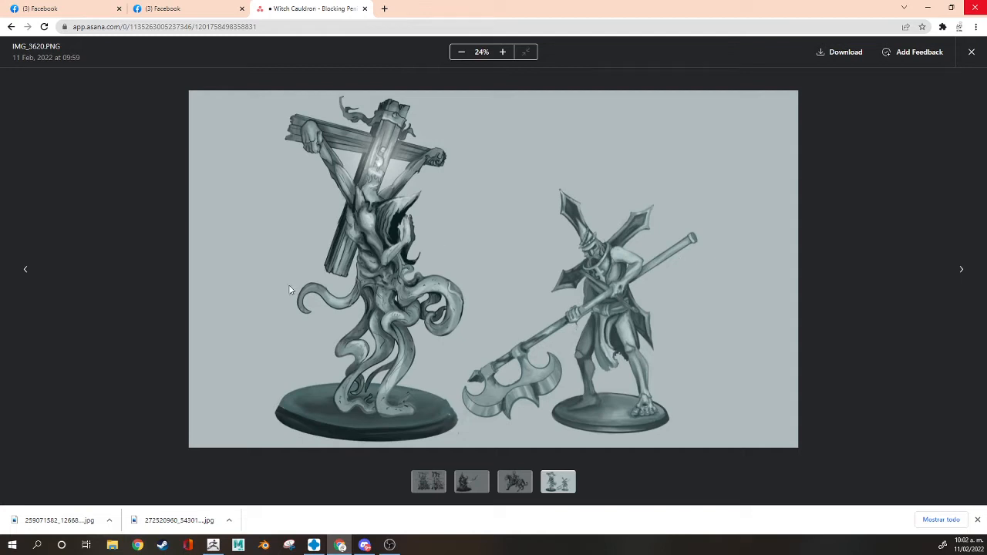
mouse_move(416, 261)
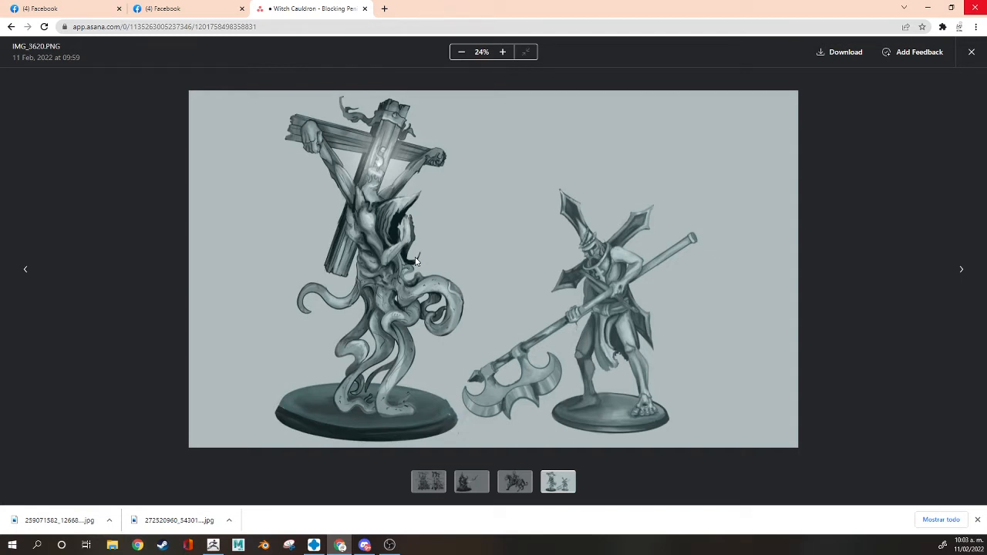
mouse_move(389, 318)
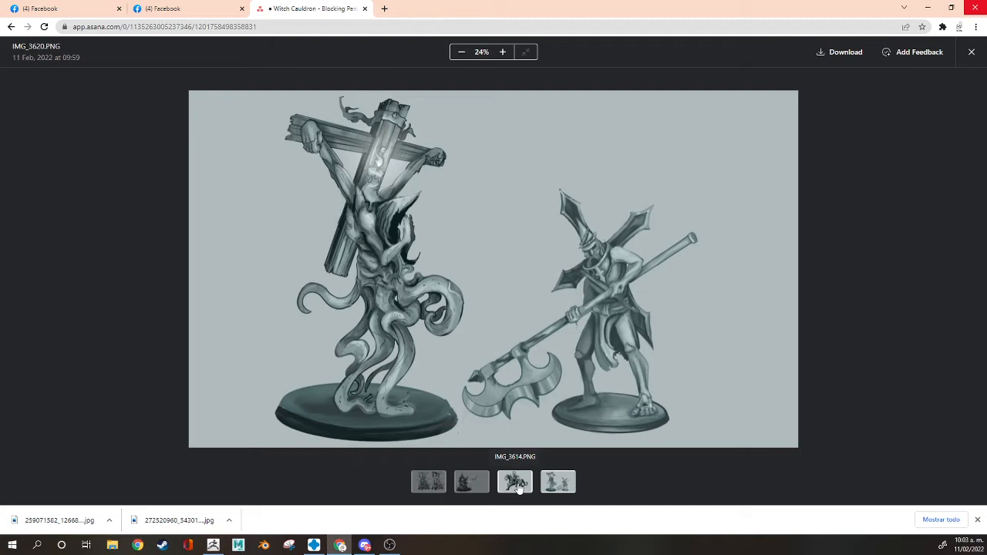
Cycle through the other Blocking Penitentes concept images and return to the two-figure image
left_click(515, 481)
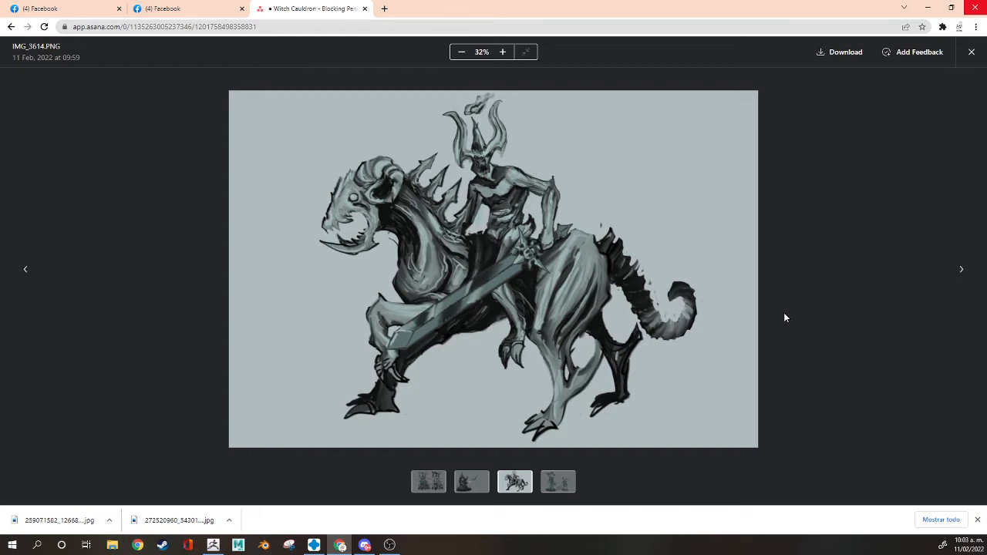
mouse_move(472, 219)
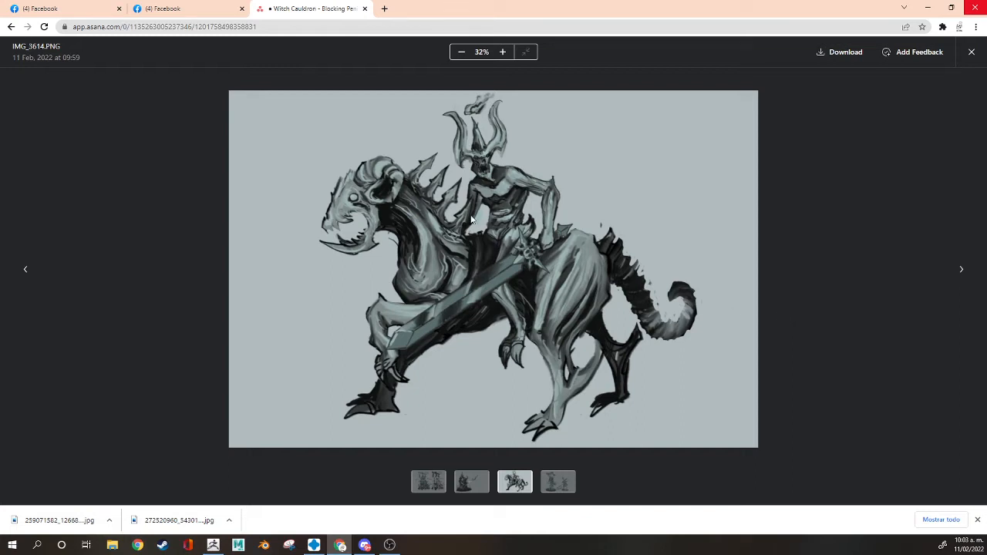
mouse_move(486, 327)
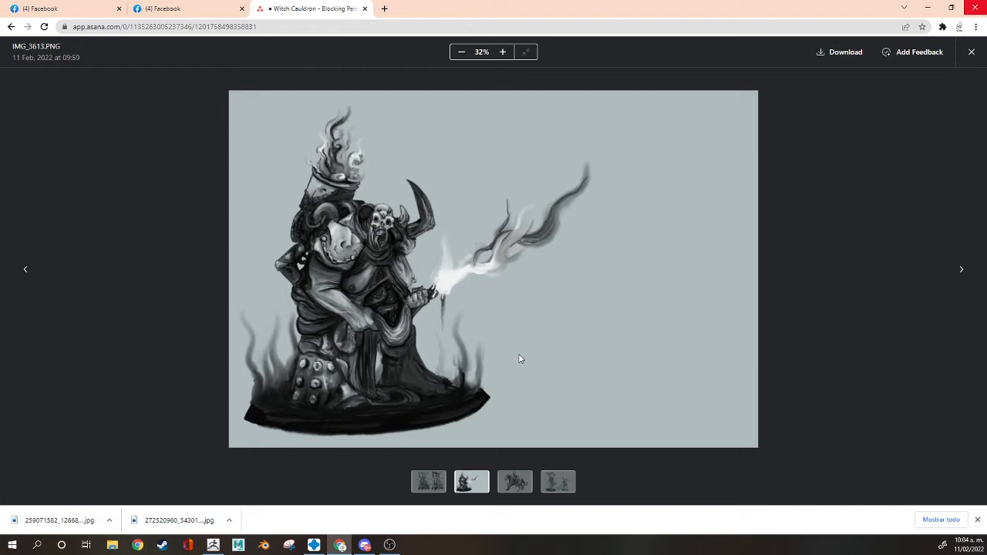
mouse_move(509, 355)
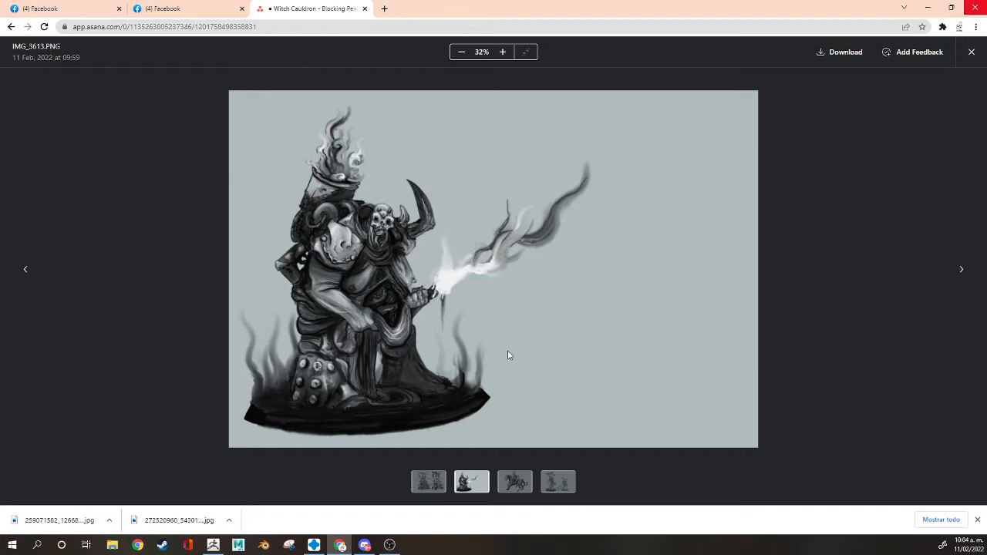
mouse_move(429, 482)
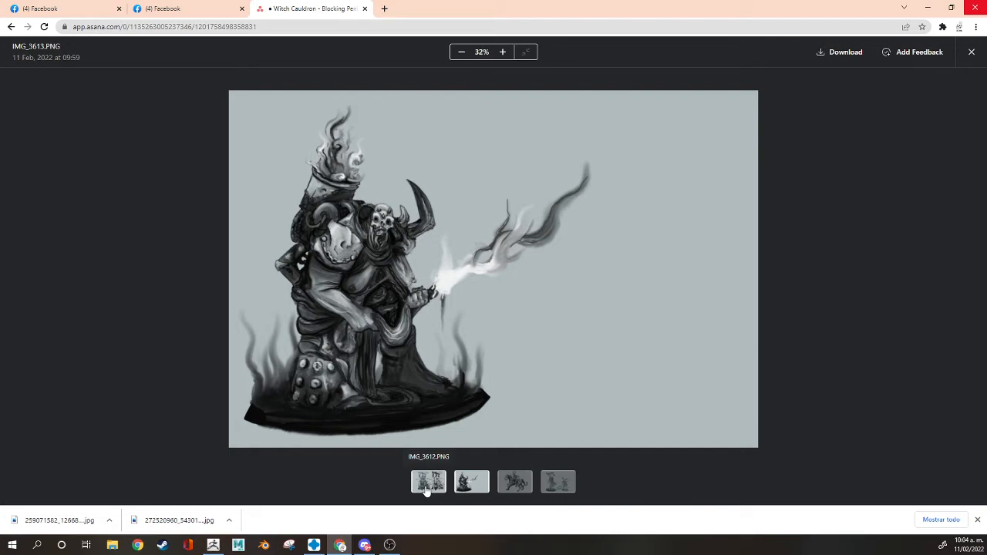
left_click(429, 481)
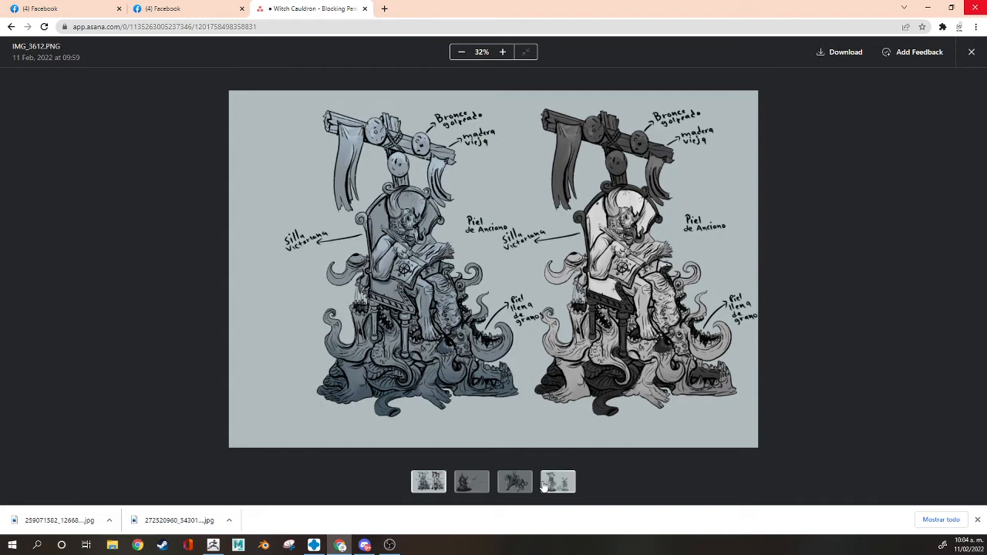
left_click(559, 482)
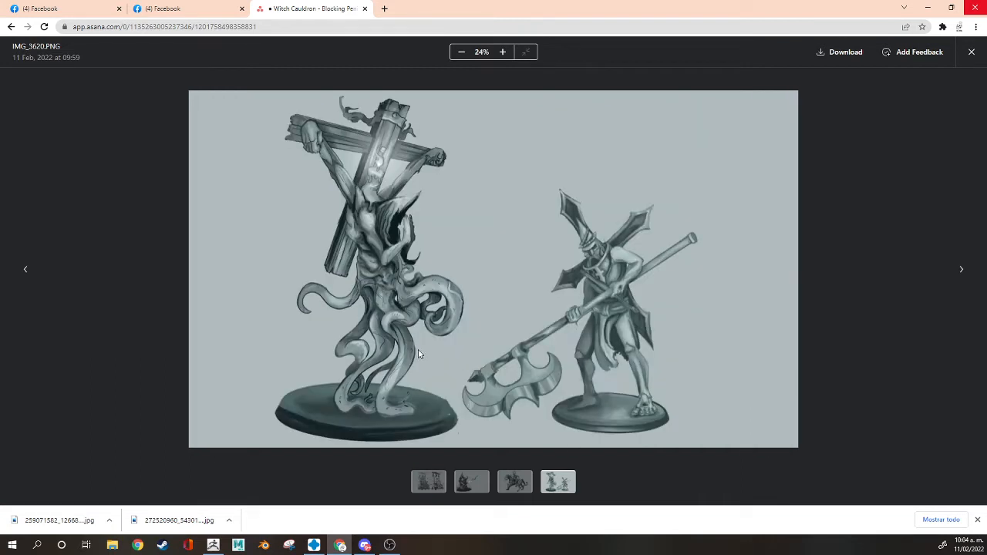
mouse_move(415, 356)
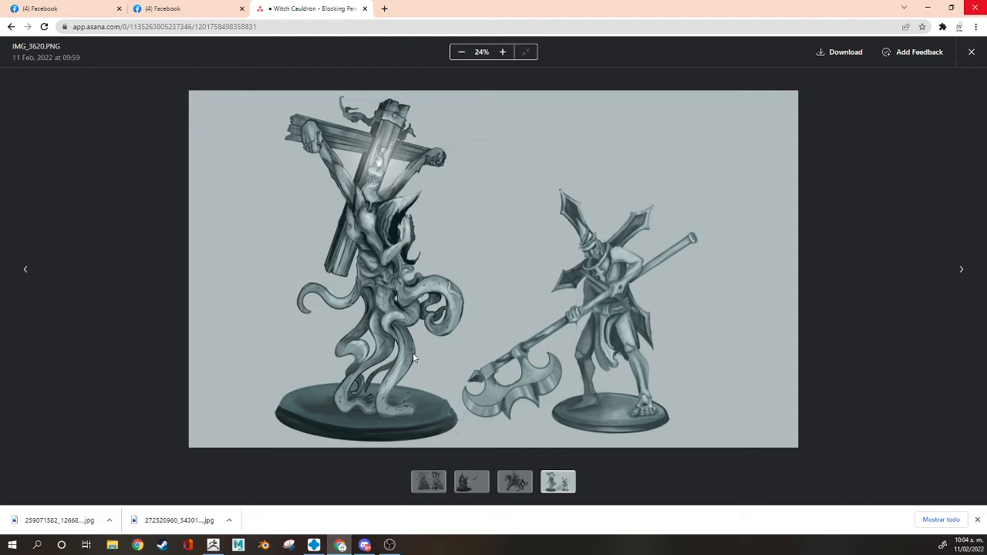
mouse_move(269, 355)
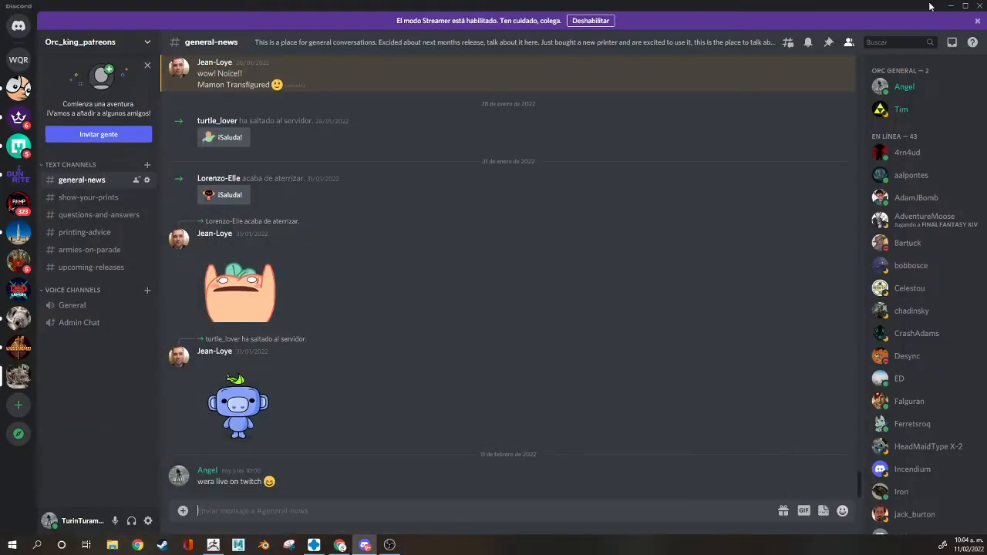
Minimize the Discord window to leave the desktop showing
left_click(950, 6)
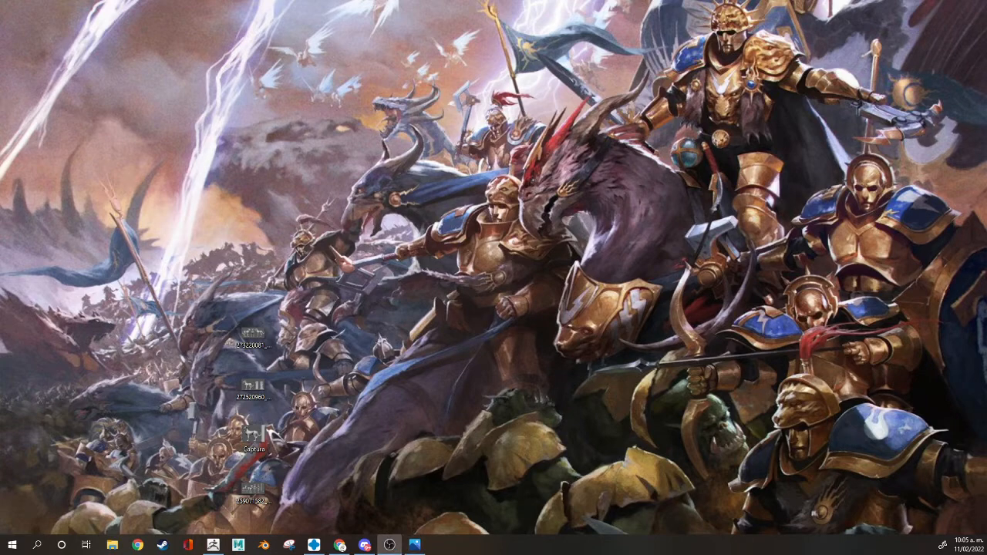
View the beast turnaround render, then open the beast-and-candle render in Photos
double_click(262, 339)
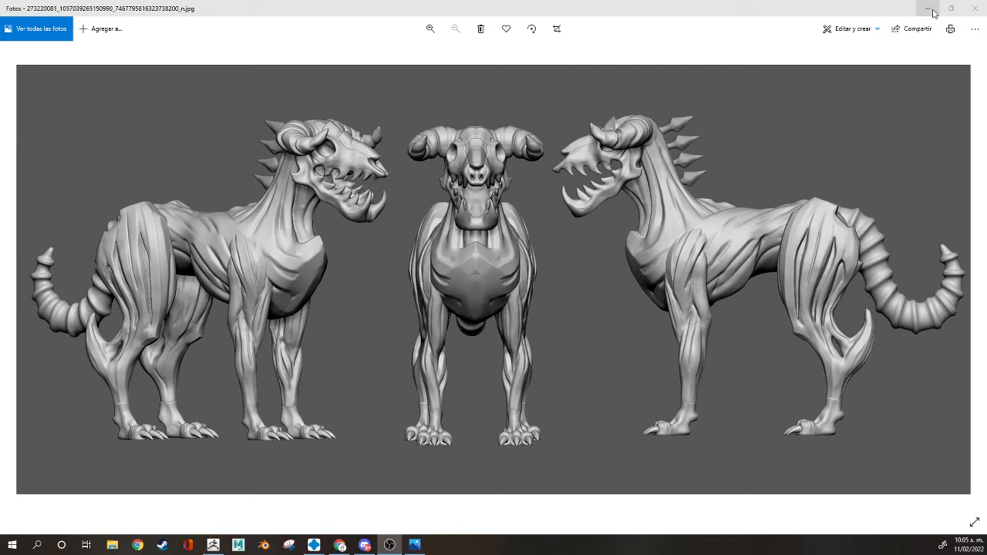
left_click(926, 8)
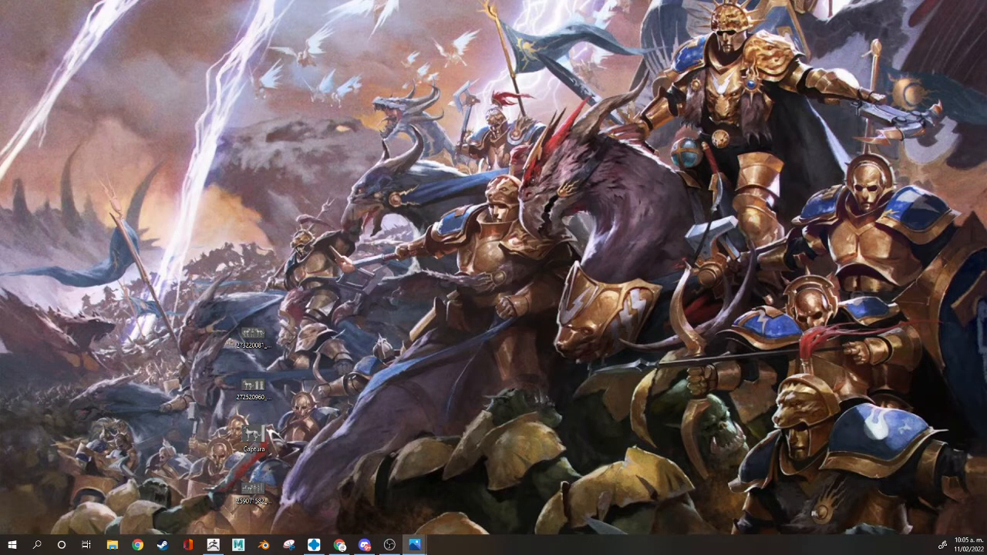
double_click(253, 398)
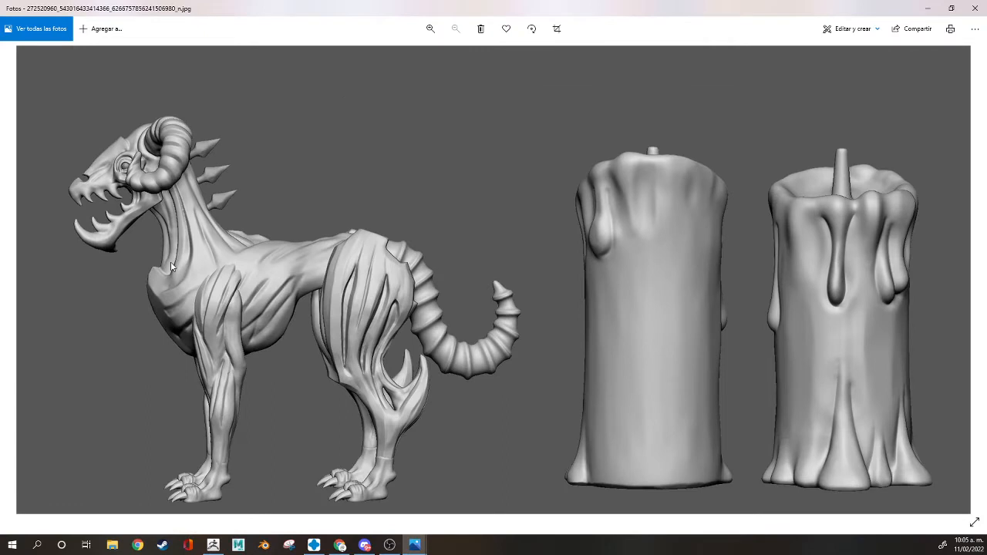
mouse_move(102, 174)
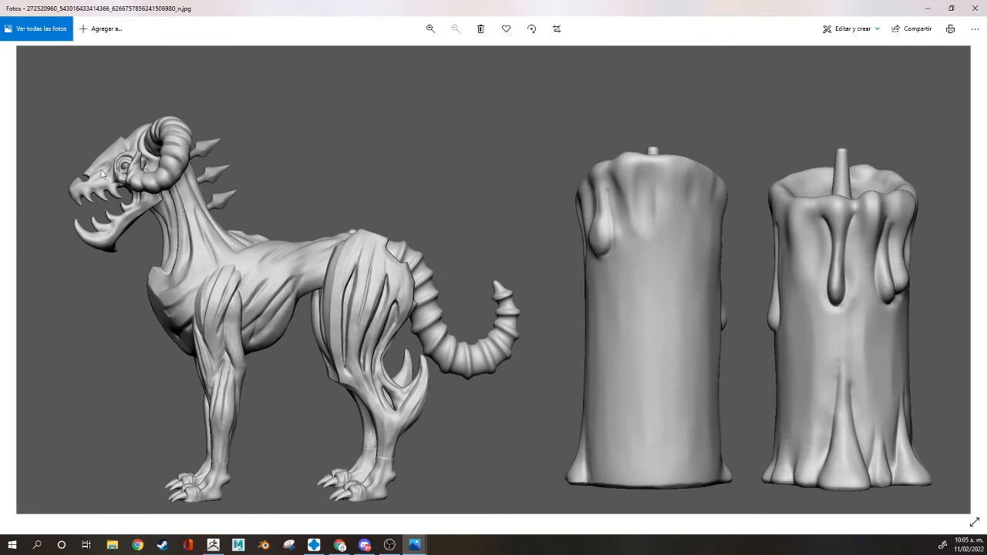
mouse_move(335, 270)
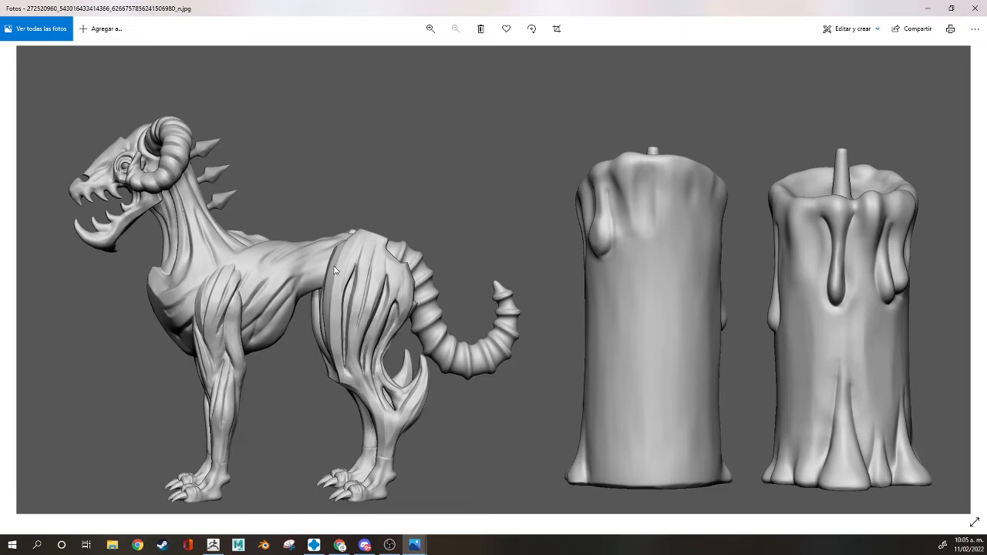
mouse_move(864, 421)
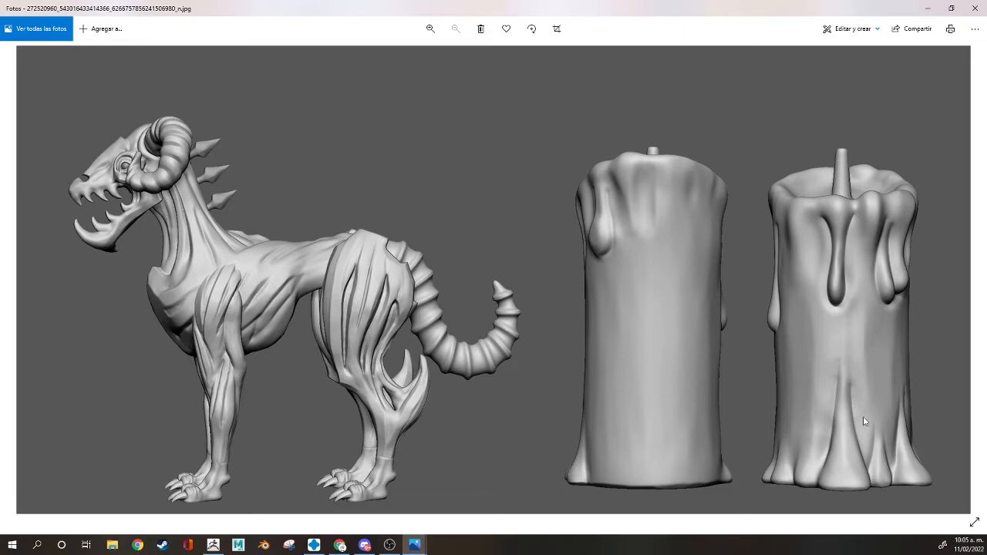
mouse_move(799, 460)
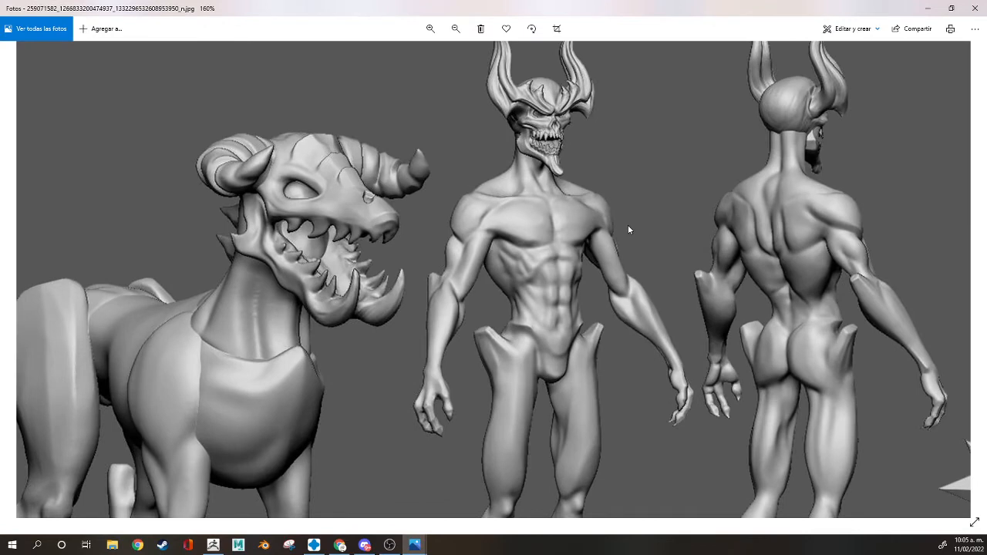
mouse_move(617, 139)
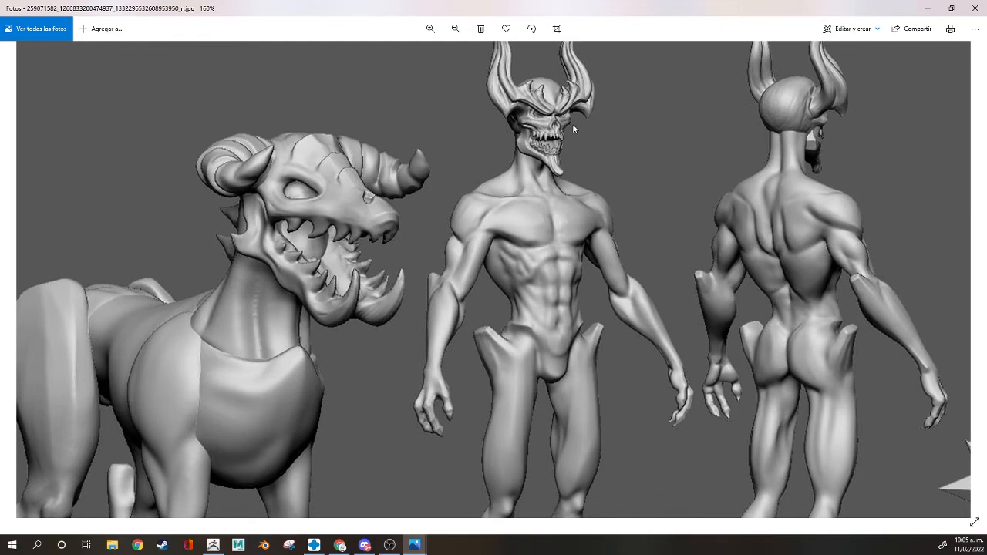
mouse_move(629, 201)
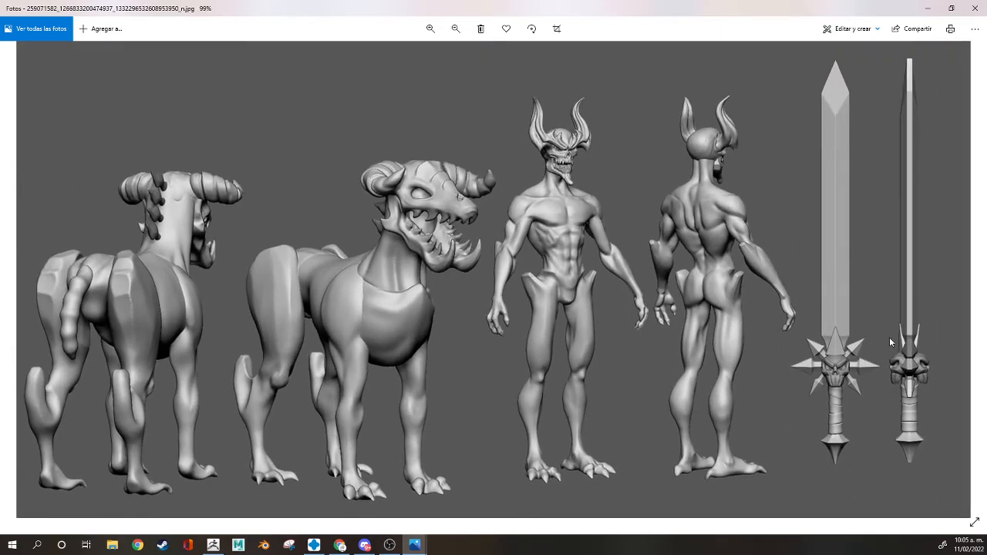
left_click(431, 28)
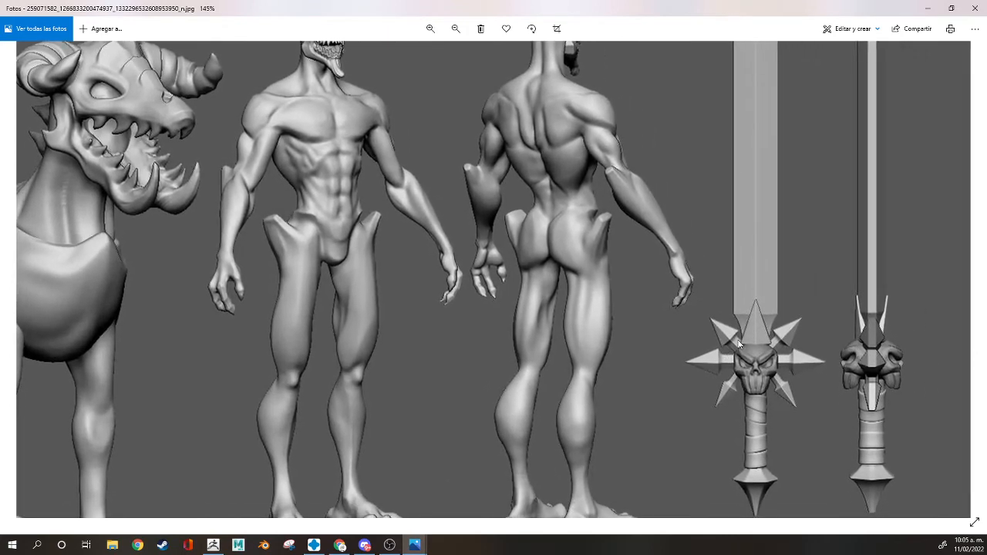
mouse_move(571, 387)
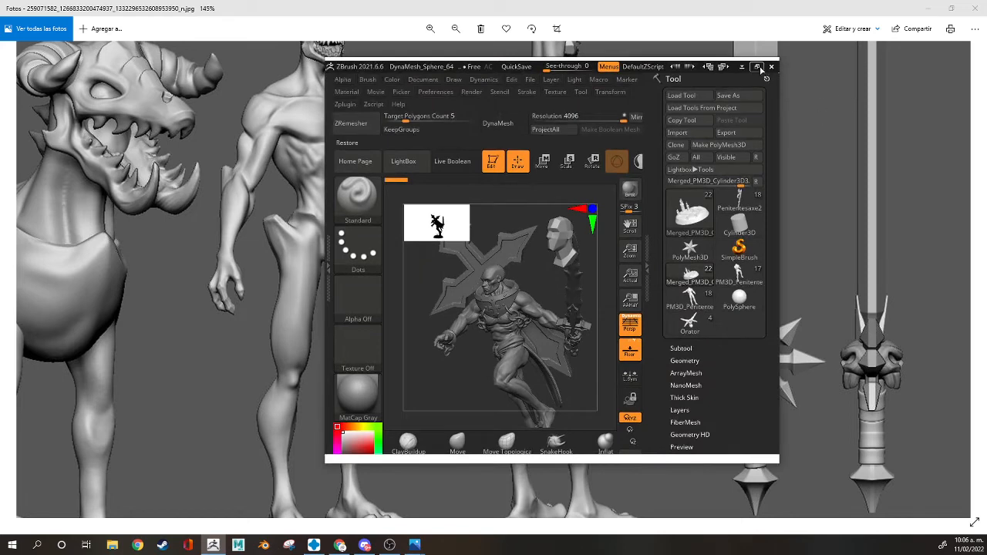
Maximize ZBrush, show the pointed hood subtool and frame the whole axe-bearing penitent
left_click(757, 68)
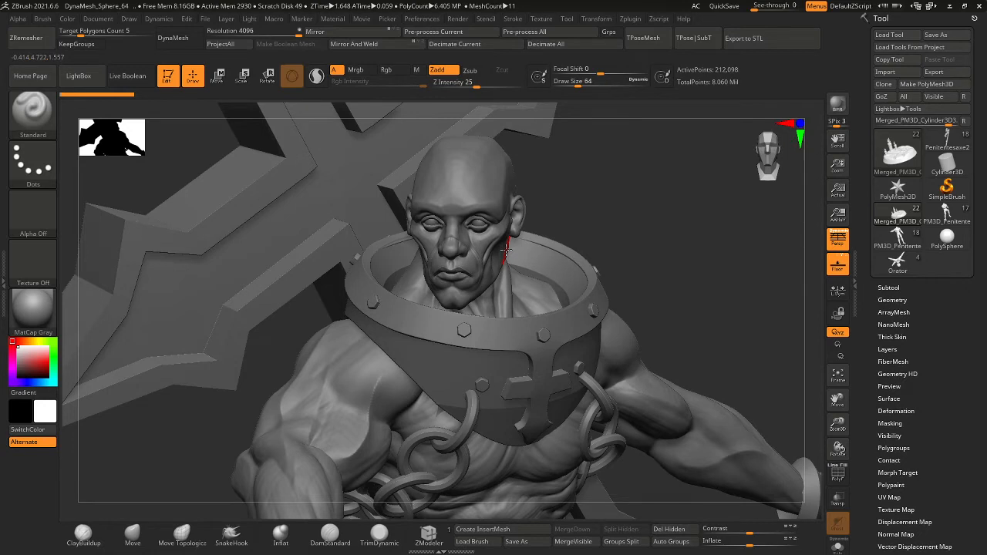
left_click(888, 287)
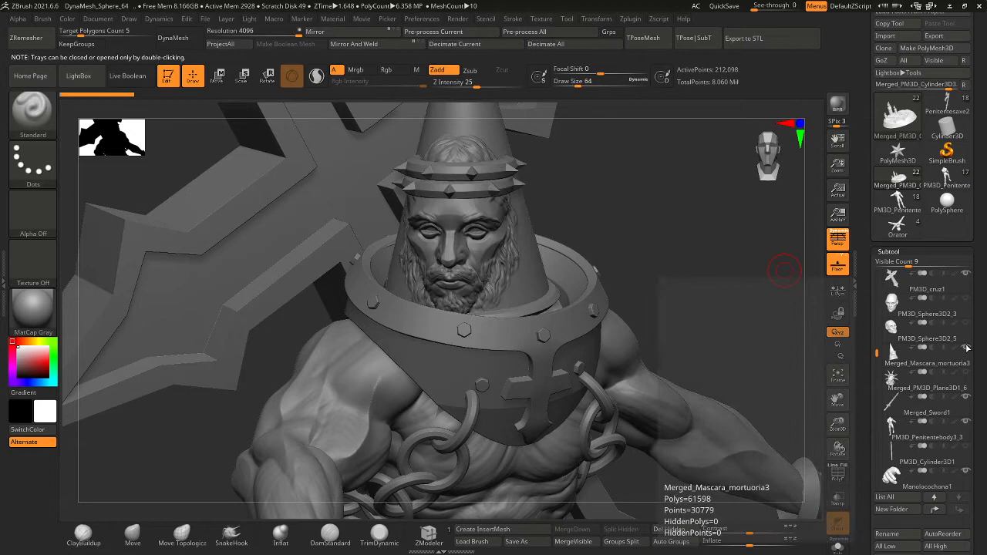
left_click(926, 389)
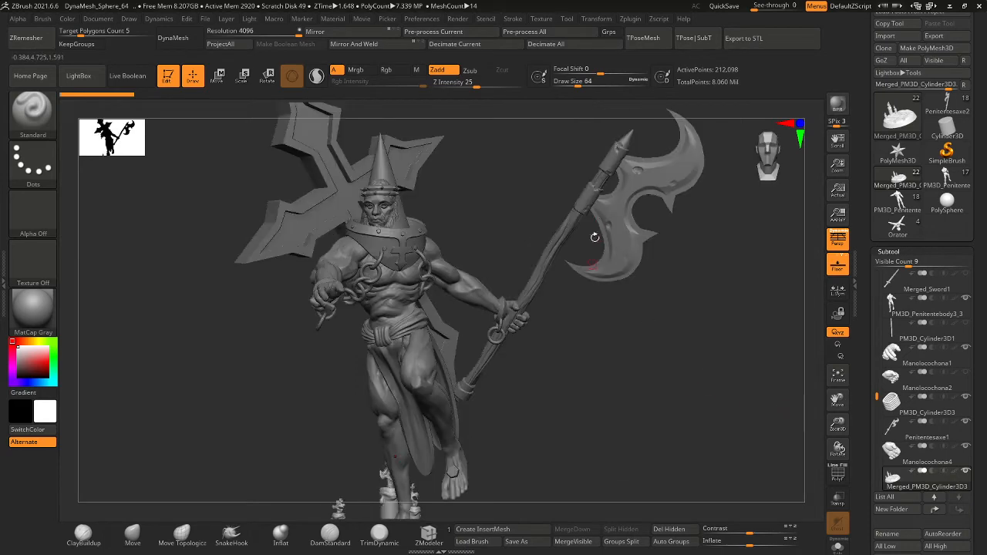
Orbit the hooded axe penitent, then switch to the cross-and-sword penitent tool
left_click_drag(595, 238, 620, 342)
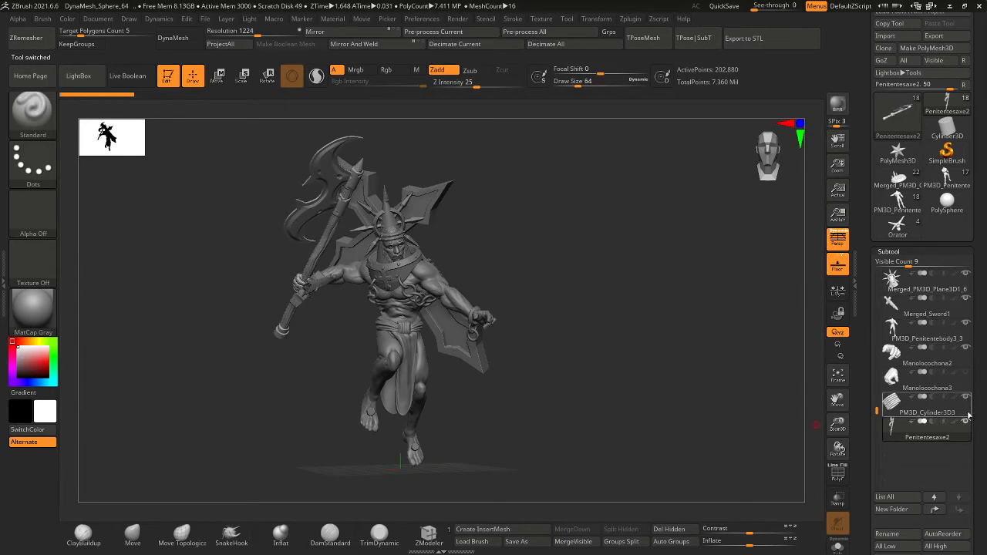
left_click(926, 414)
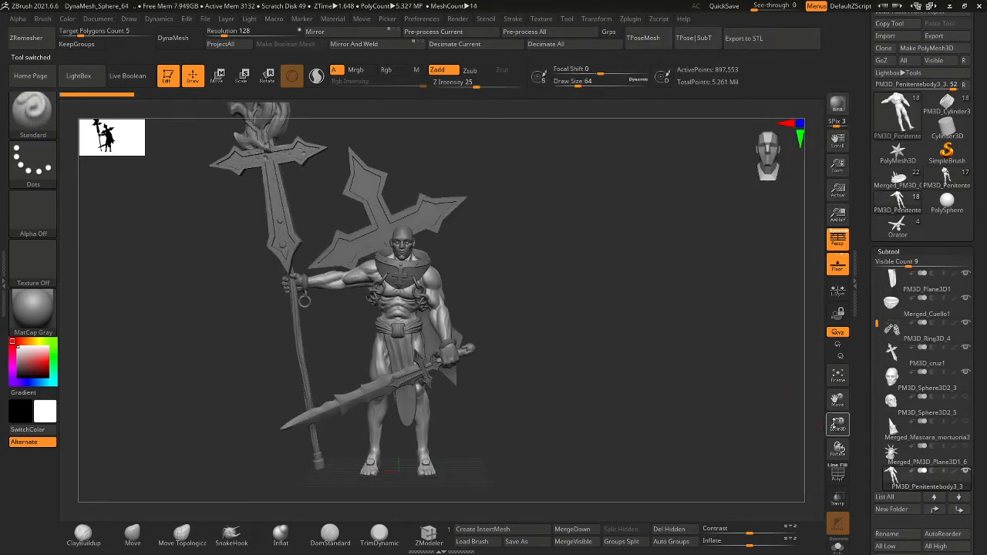
mouse_move(838, 401)
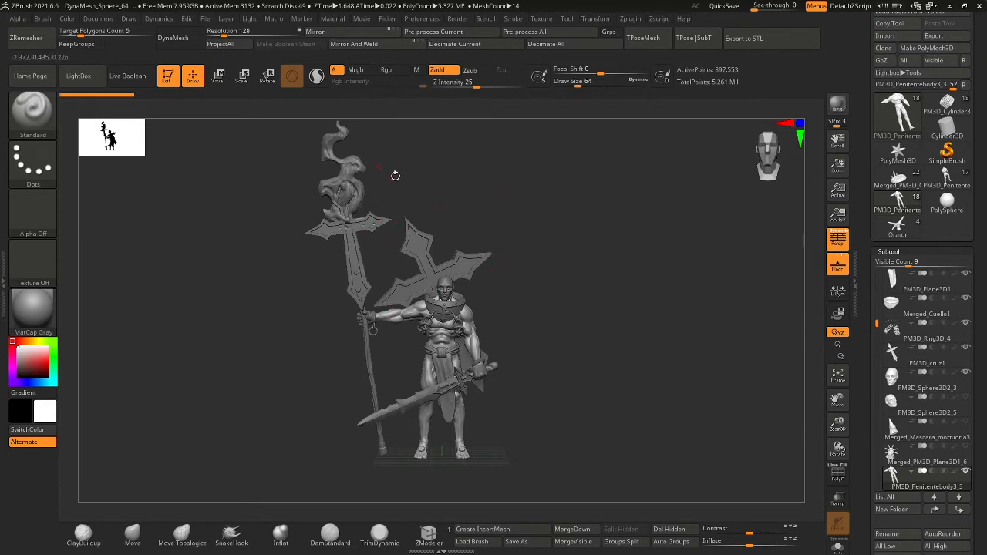
mouse_move(696, 233)
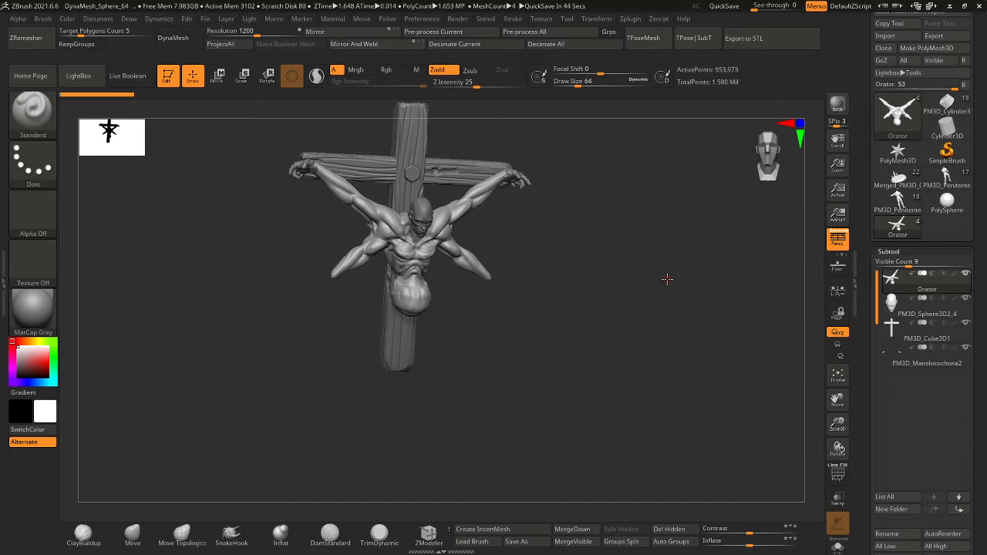
mouse_move(669, 278)
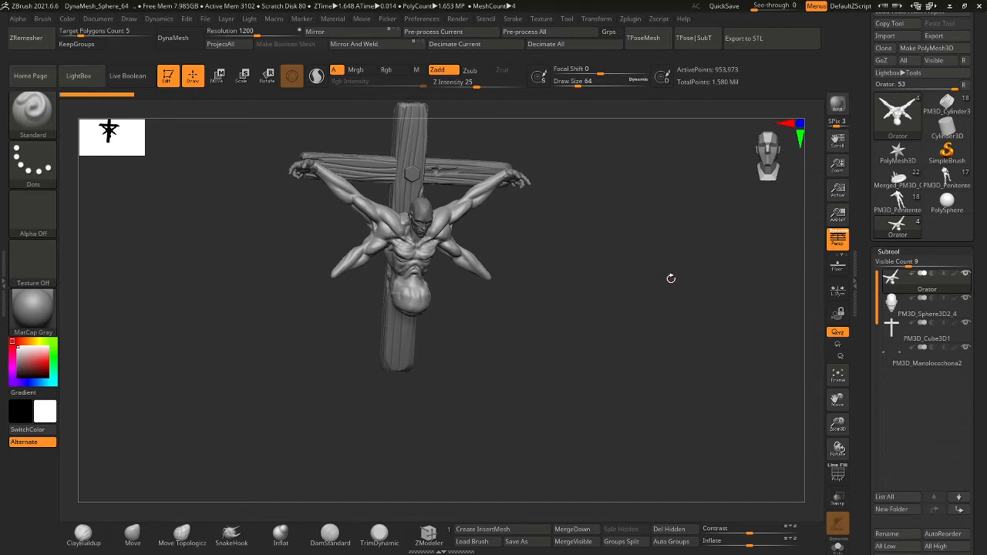
mouse_move(148, 522)
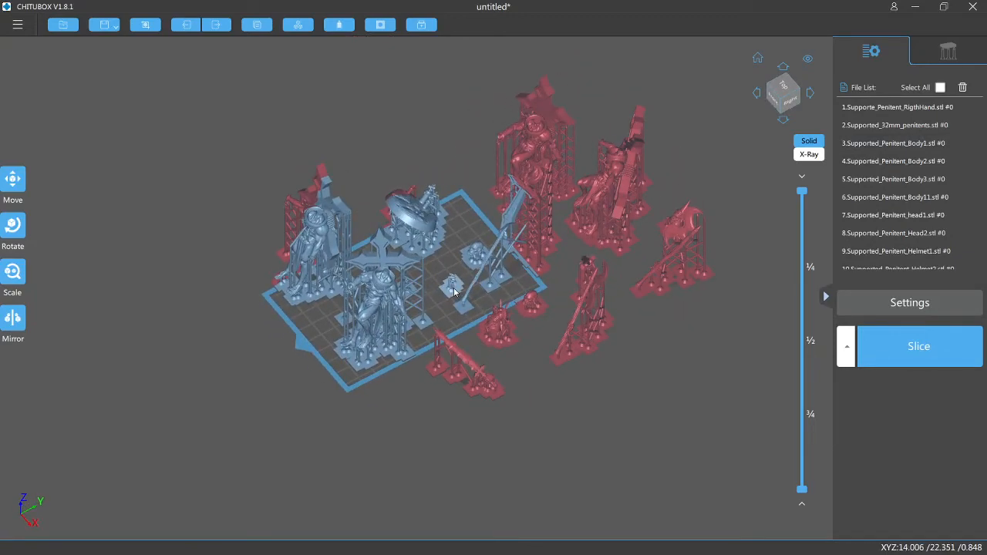
left_click_drag(455, 292, 589, 307)
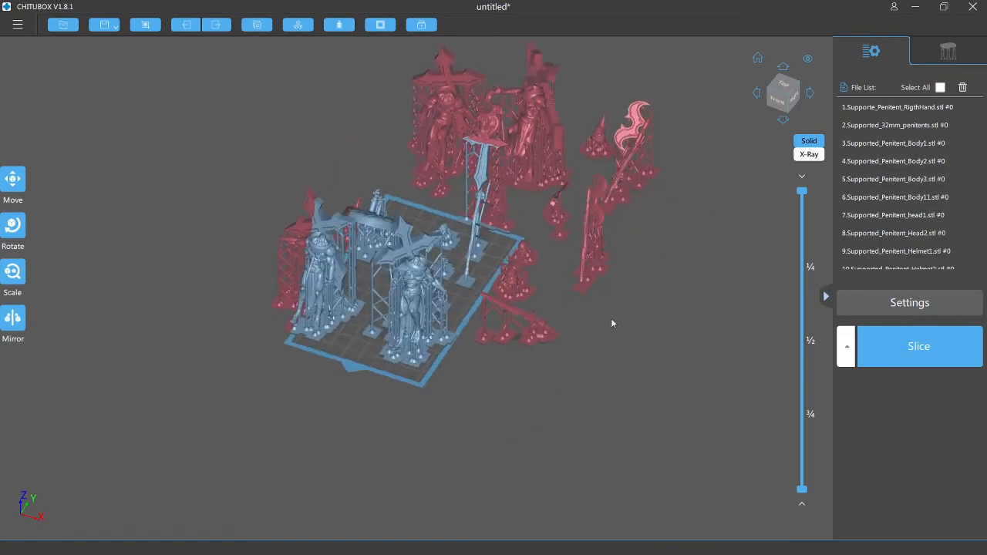
left_click_drag(614, 324, 536, 388)
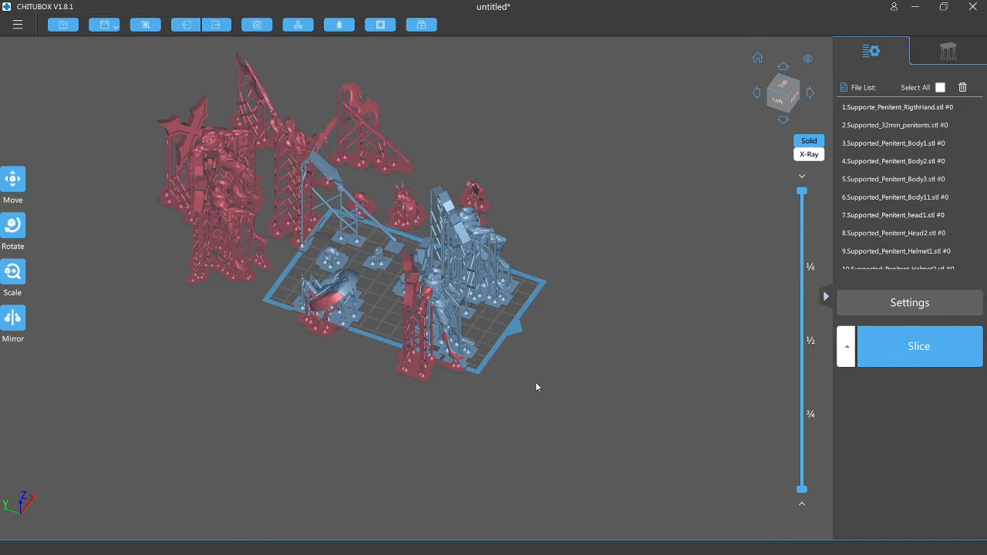
left_click_drag(537, 387, 435, 405)
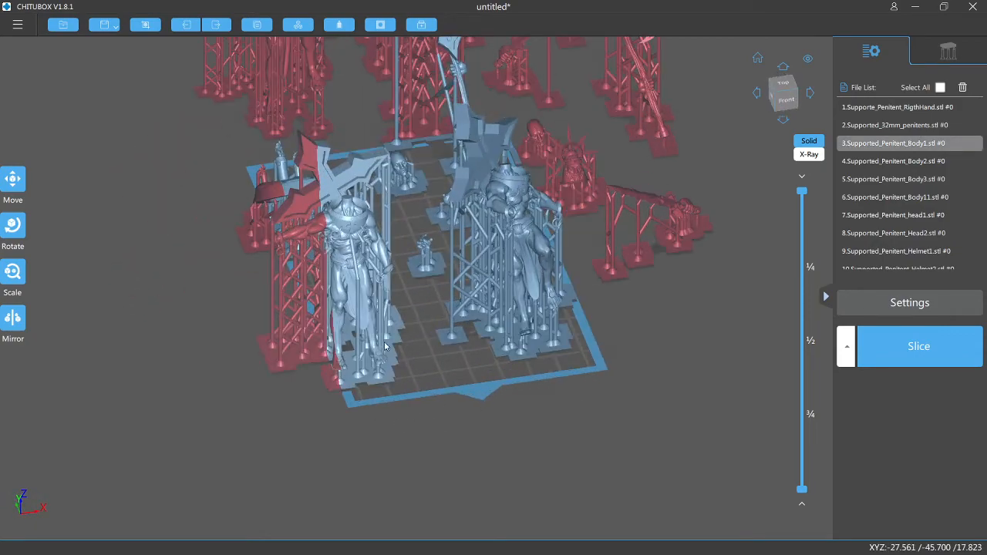
left_click_drag(386, 346, 534, 331)
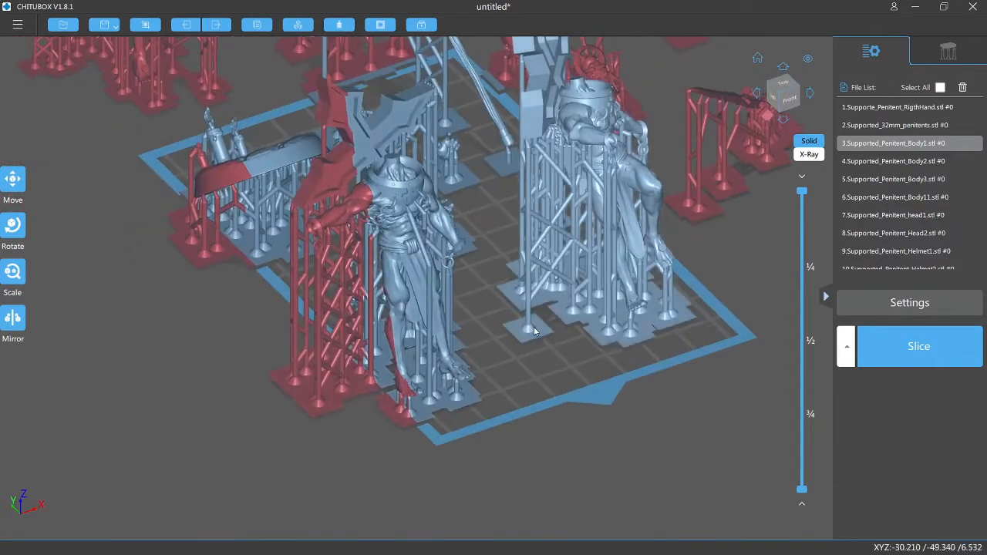
left_click_drag(532, 332, 605, 311)
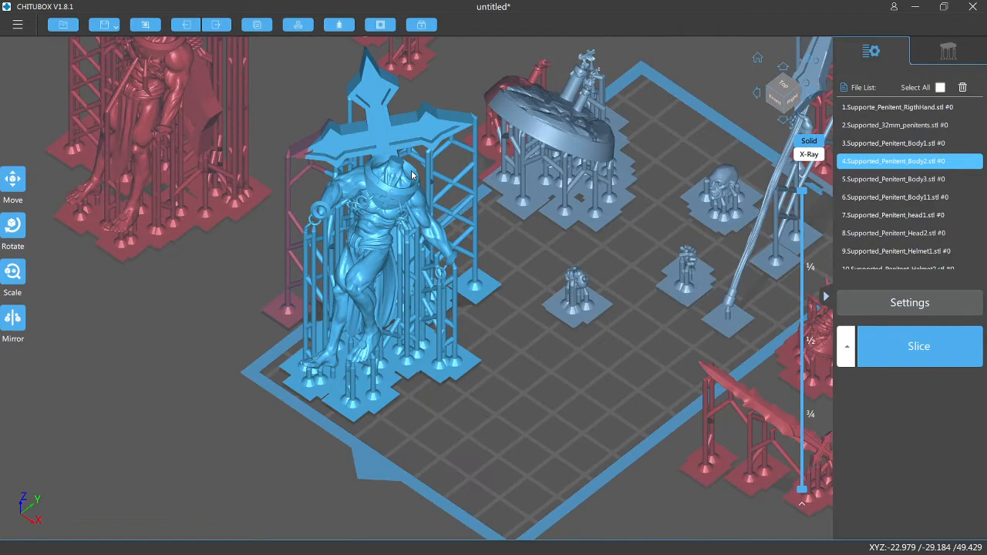
left_click_drag(414, 176, 580, 253)
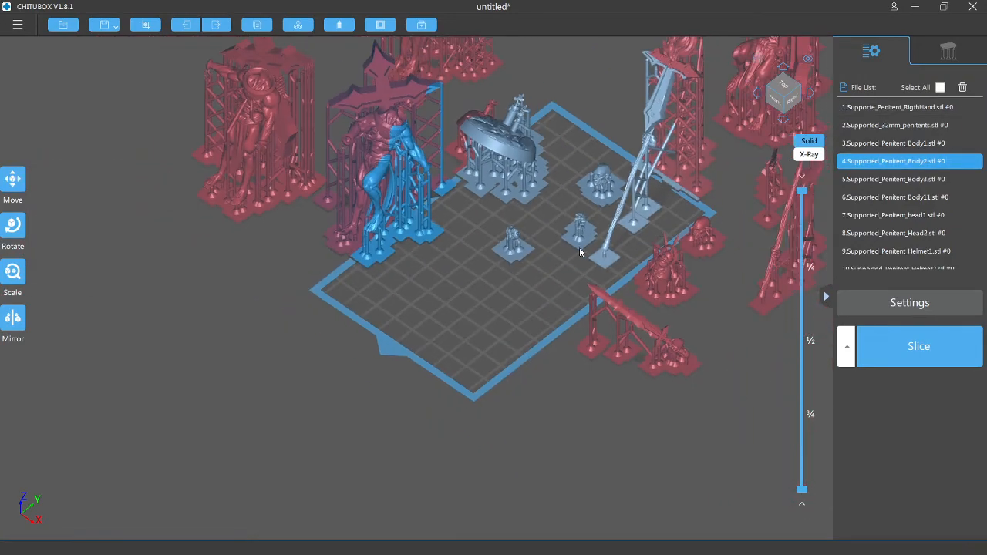
left_click_drag(580, 253, 635, 318)
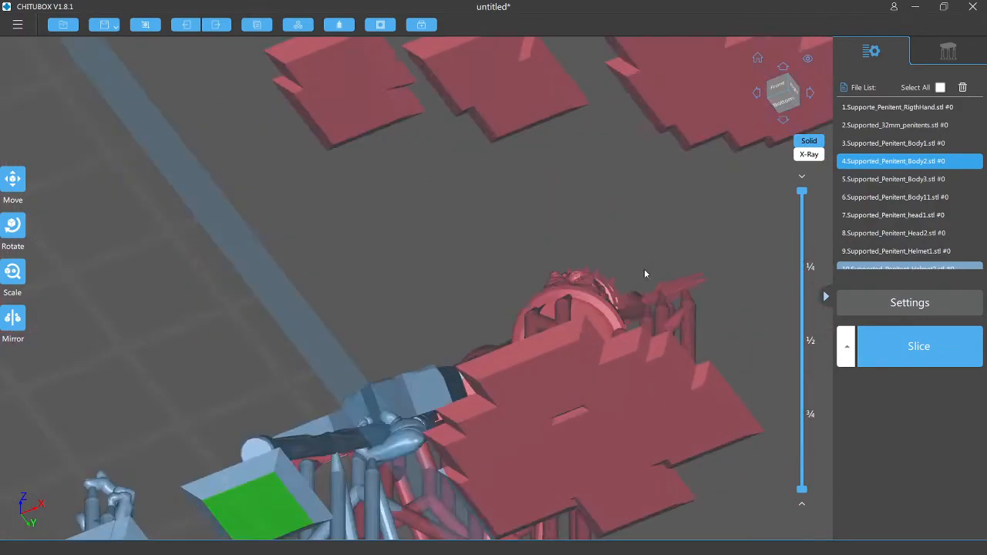
left_click_drag(645, 275, 539, 335)
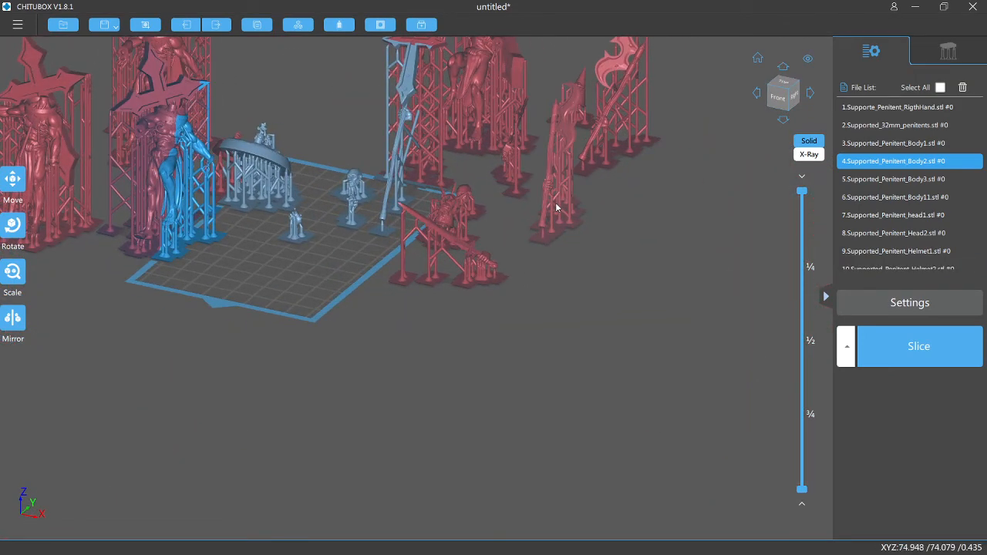
left_click(13, 182)
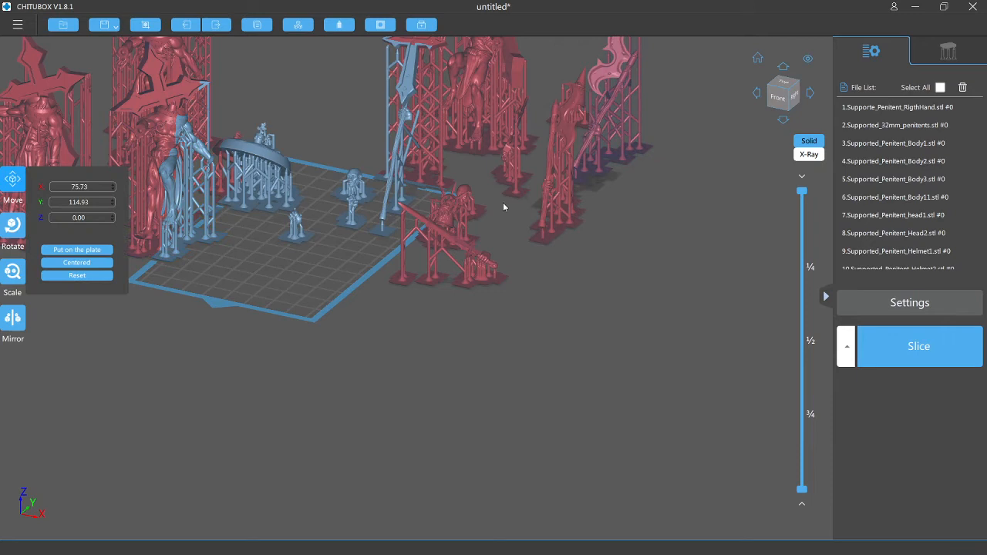
left_click_drag(505, 207, 409, 219)
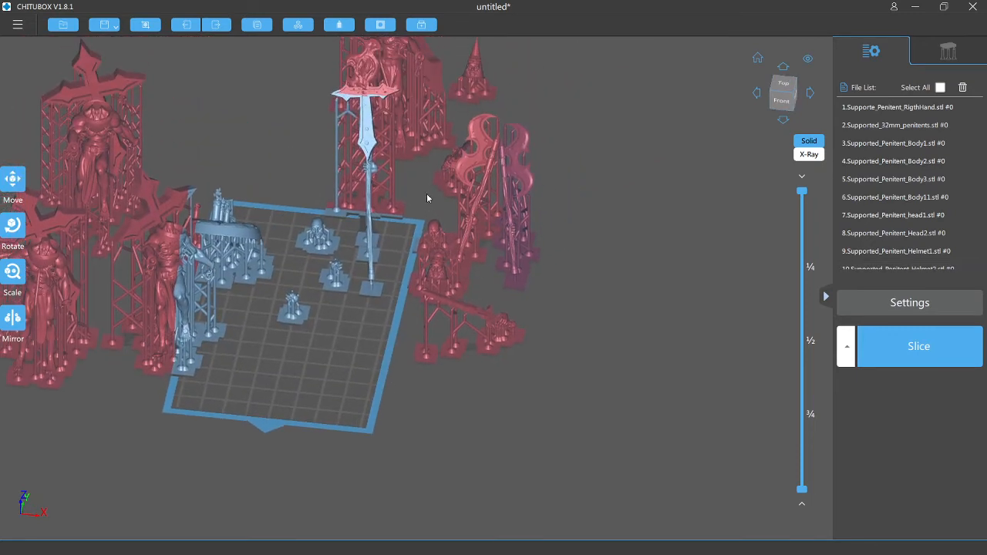
left_click(12, 185)
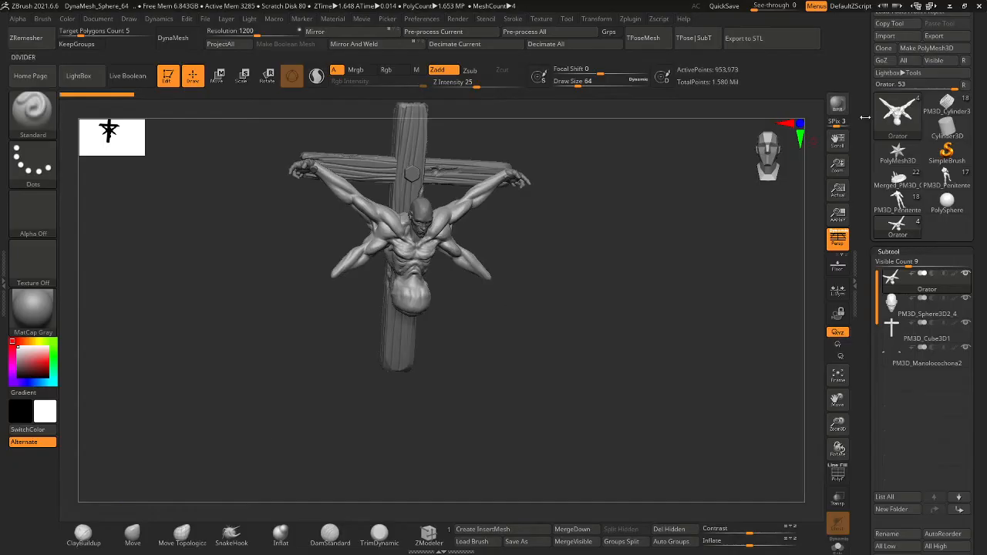
Load the weapon-effect ZTool files from the fx > ZB folder, bringing the spiked mace onto the canvas
left_click(882, 17)
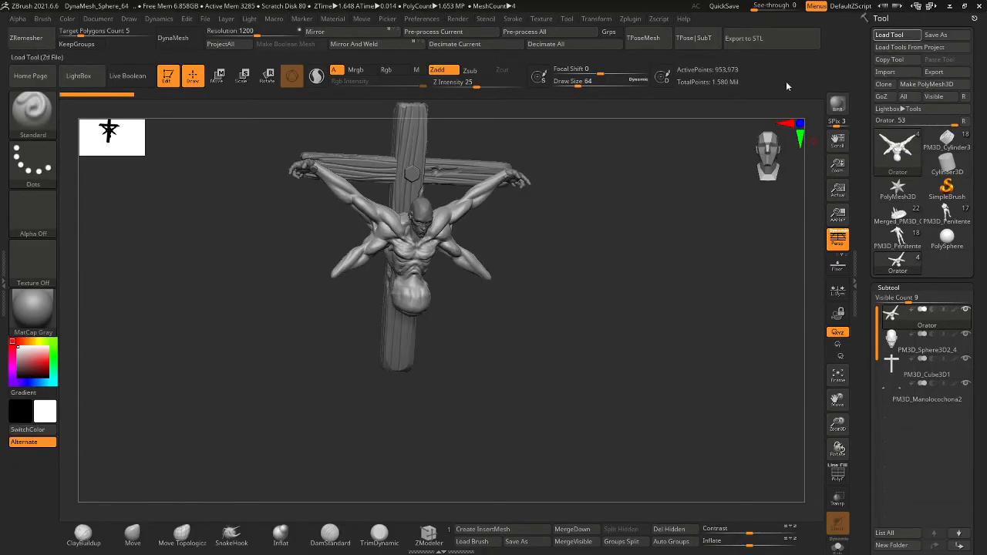
left_click(896, 34)
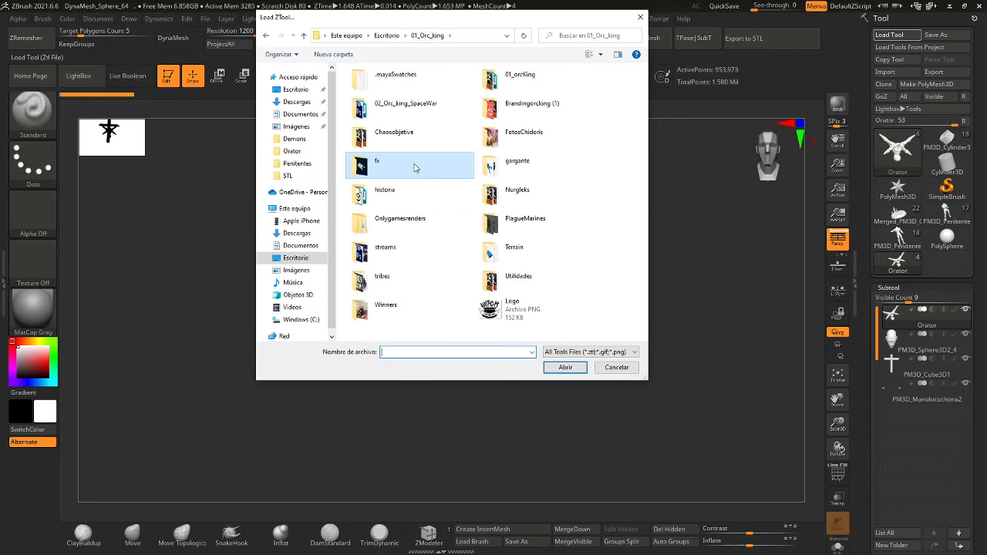
double_click(376, 160)
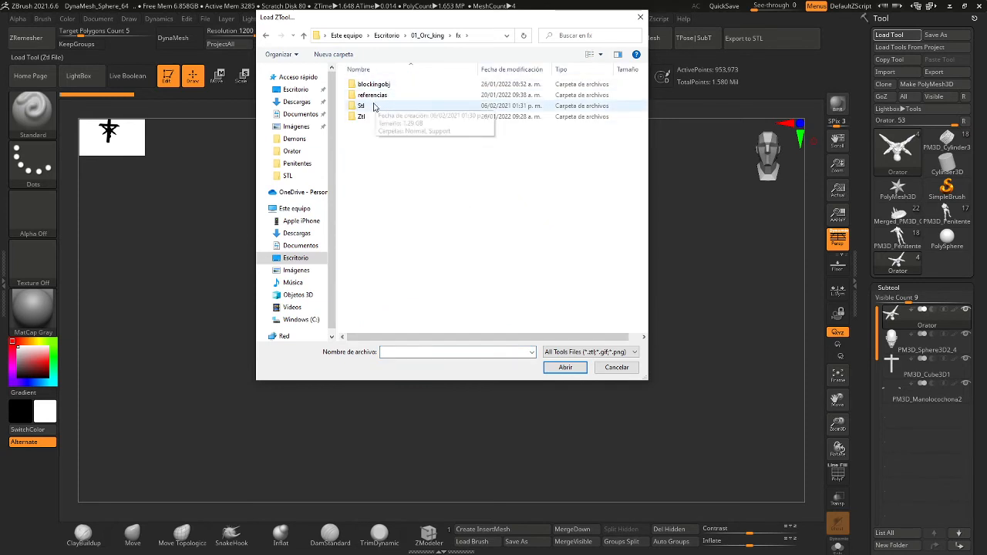
double_click(361, 105)
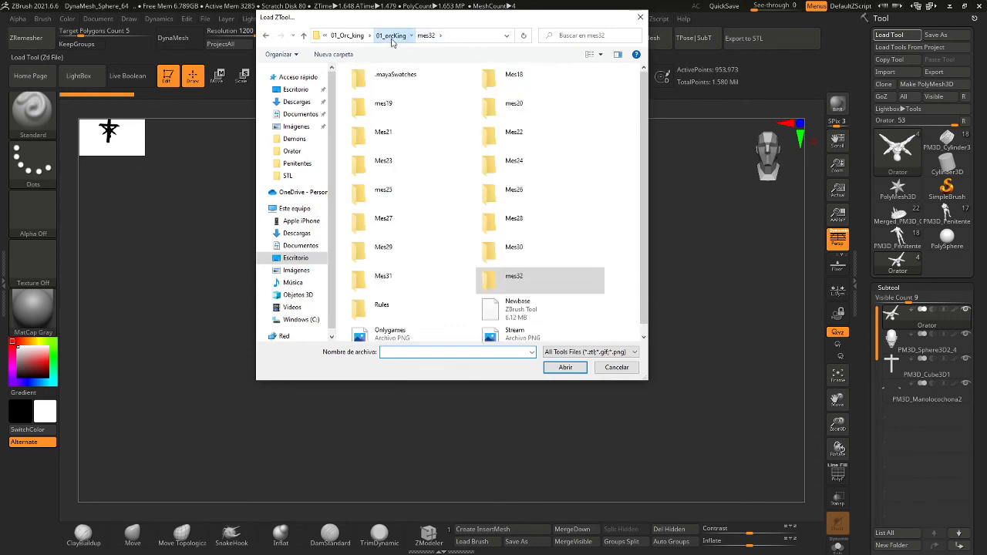
left_click(392, 35)
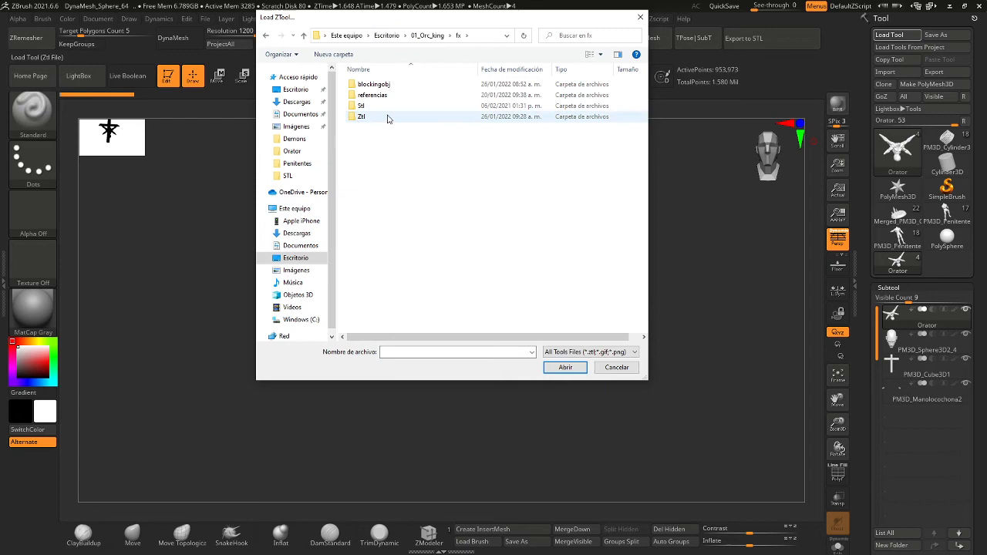
double_click(361, 117)
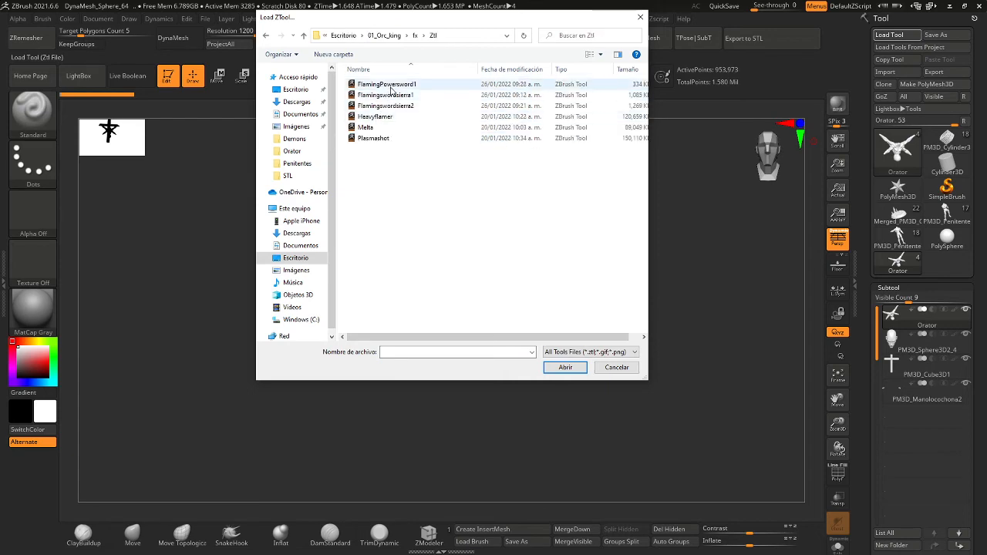
double_click(385, 84)
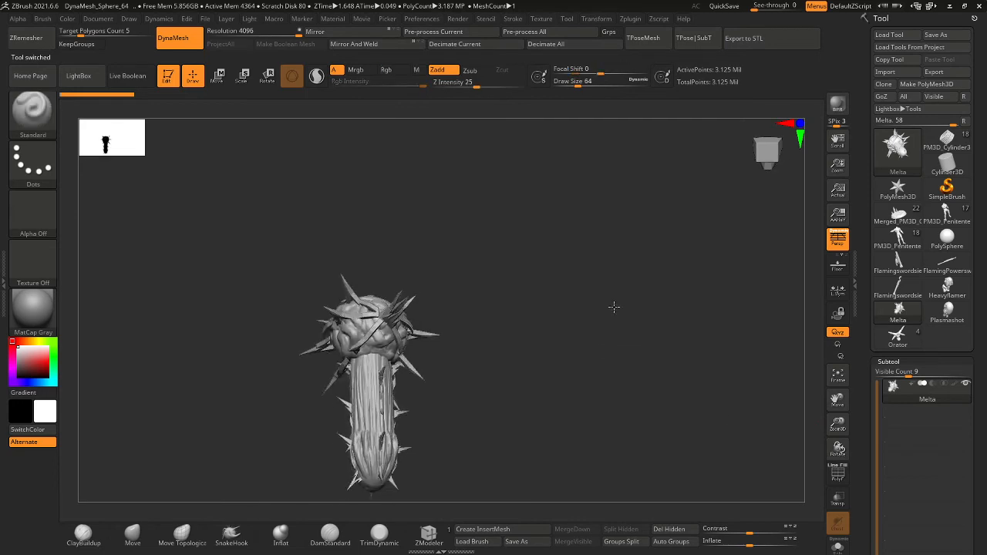
Rotate the mace, switch to the HeavyFlamer flame sculpt, then turn the flame shot and flaming sword to several angles
left_click_drag(378, 370, 432, 331)
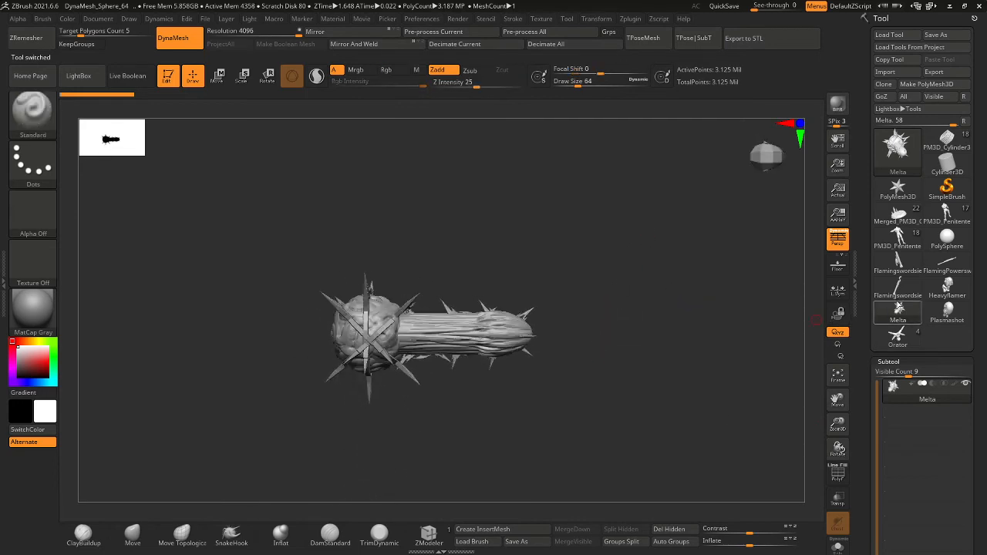
mouse_move(947, 296)
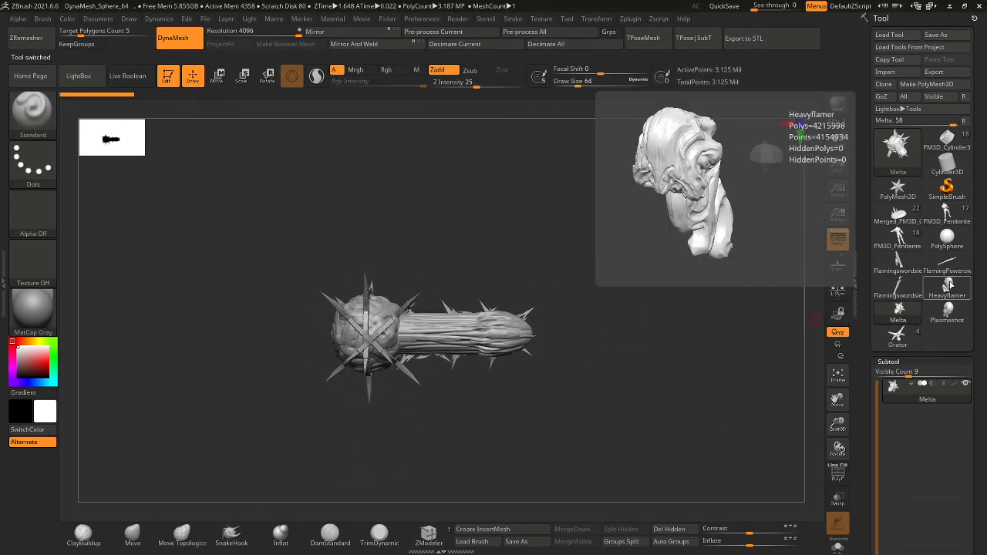
left_click(947, 296)
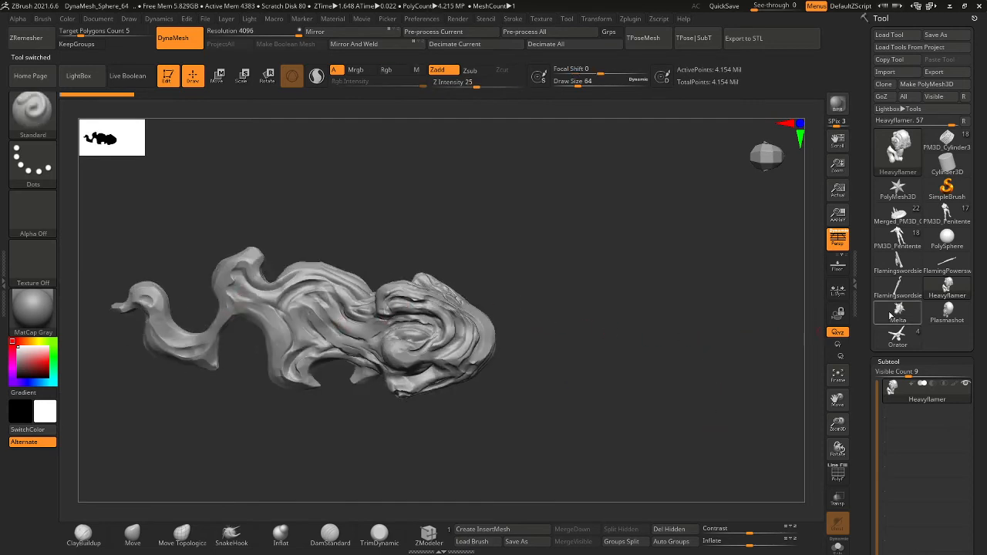
mouse_move(898, 266)
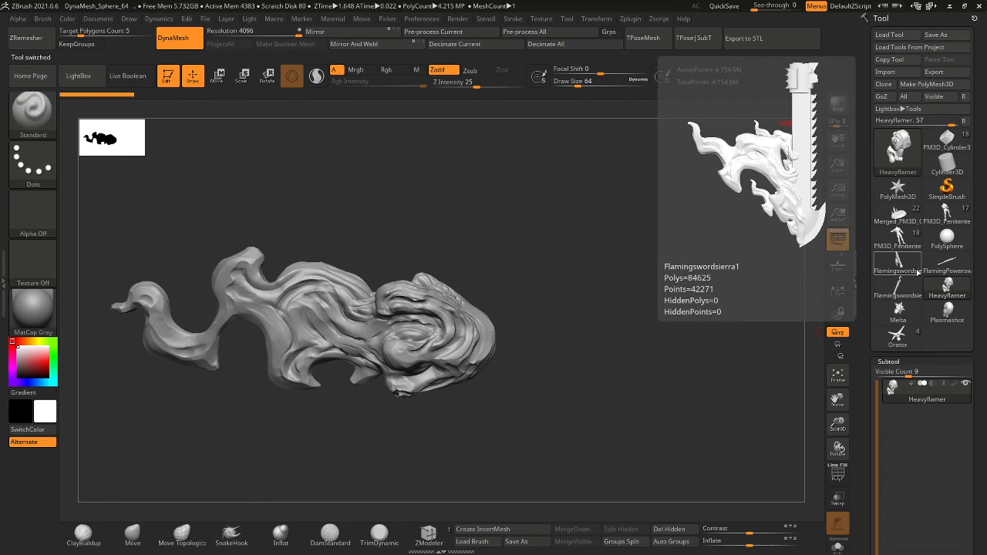
mouse_move(917, 272)
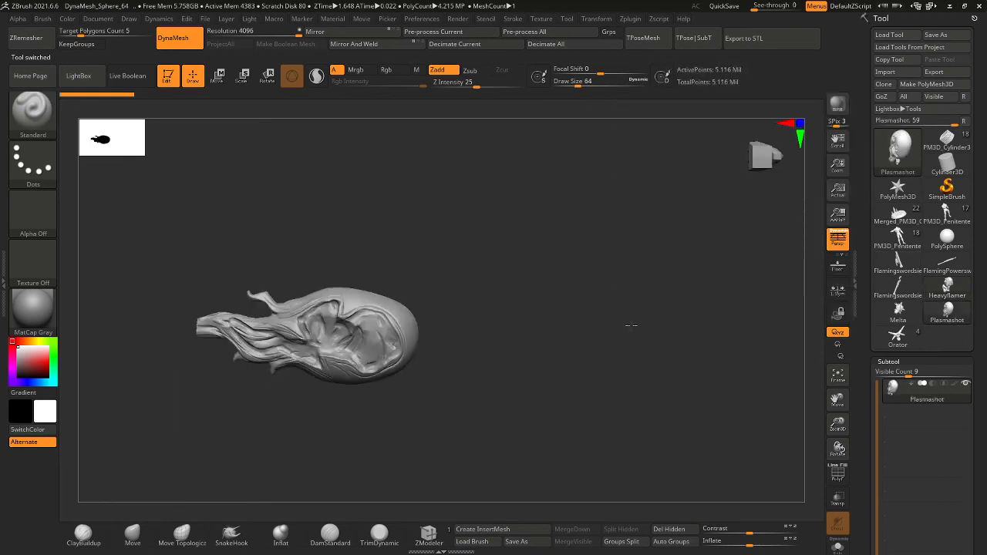
left_click_drag(309, 337, 324, 290)
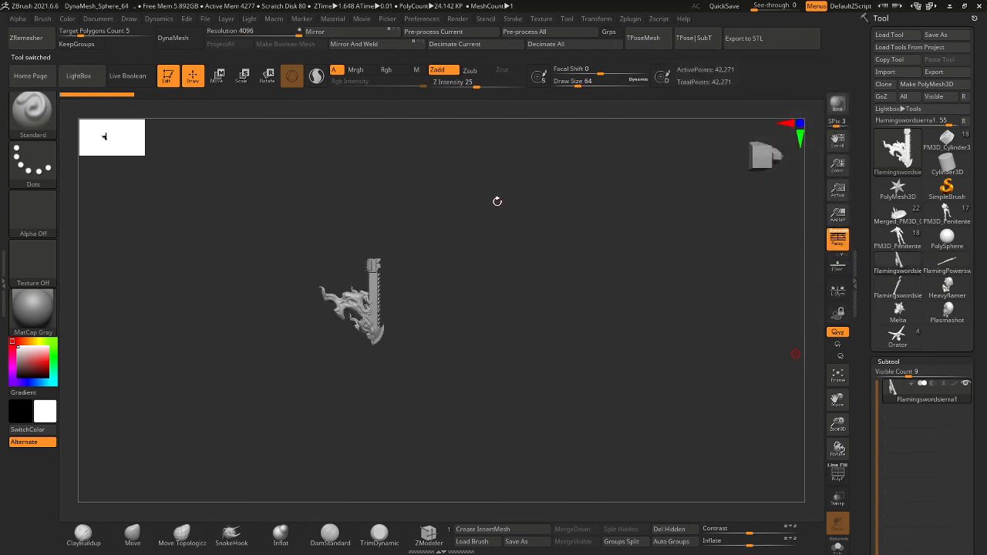
left_click_drag(497, 200, 456, 377)
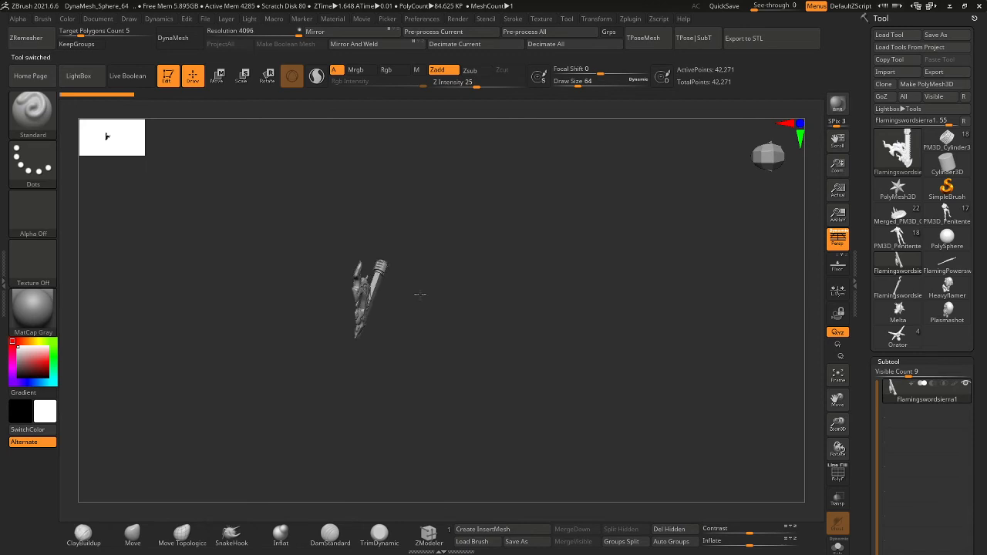
left_click_drag(370, 297, 355, 278)
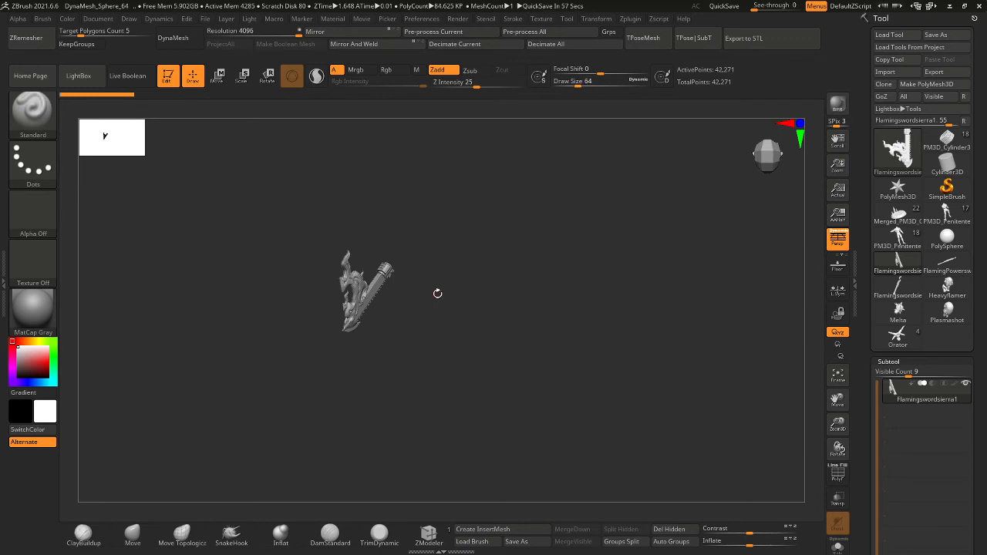
mouse_move(491, 306)
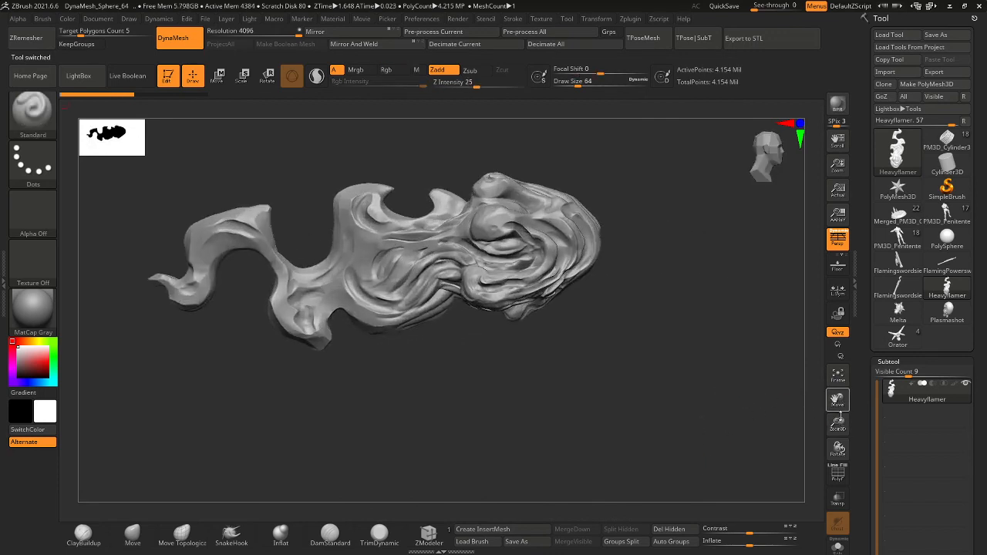
mouse_move(837, 400)
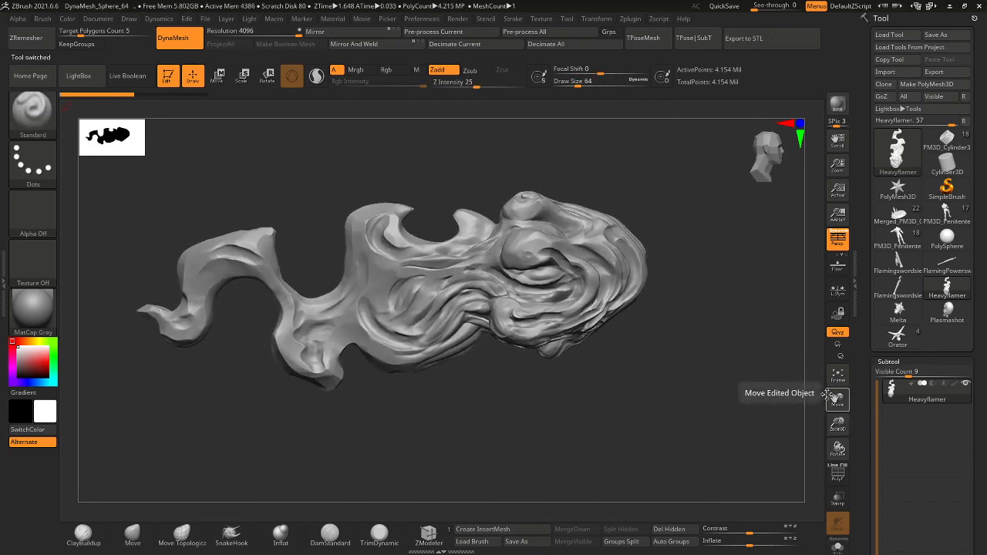